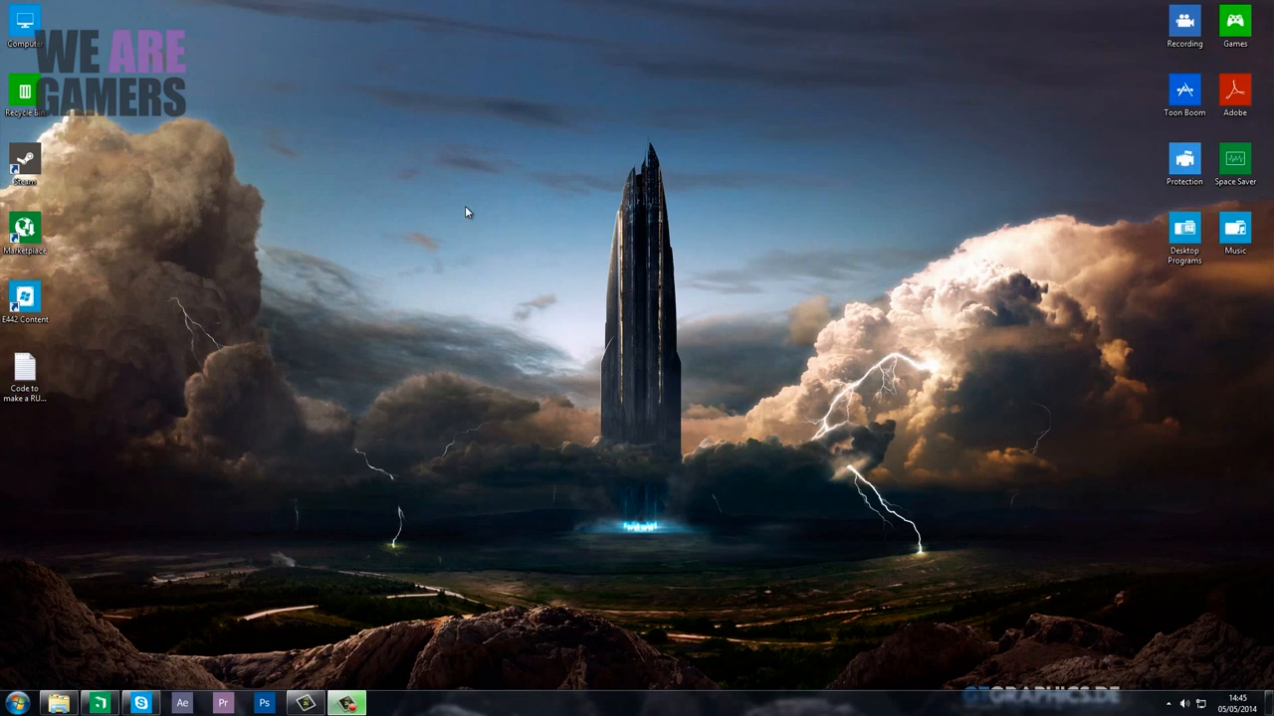
Search %appdata from the Start menu and open the .minecraft folder in Roaming
click(15, 705)
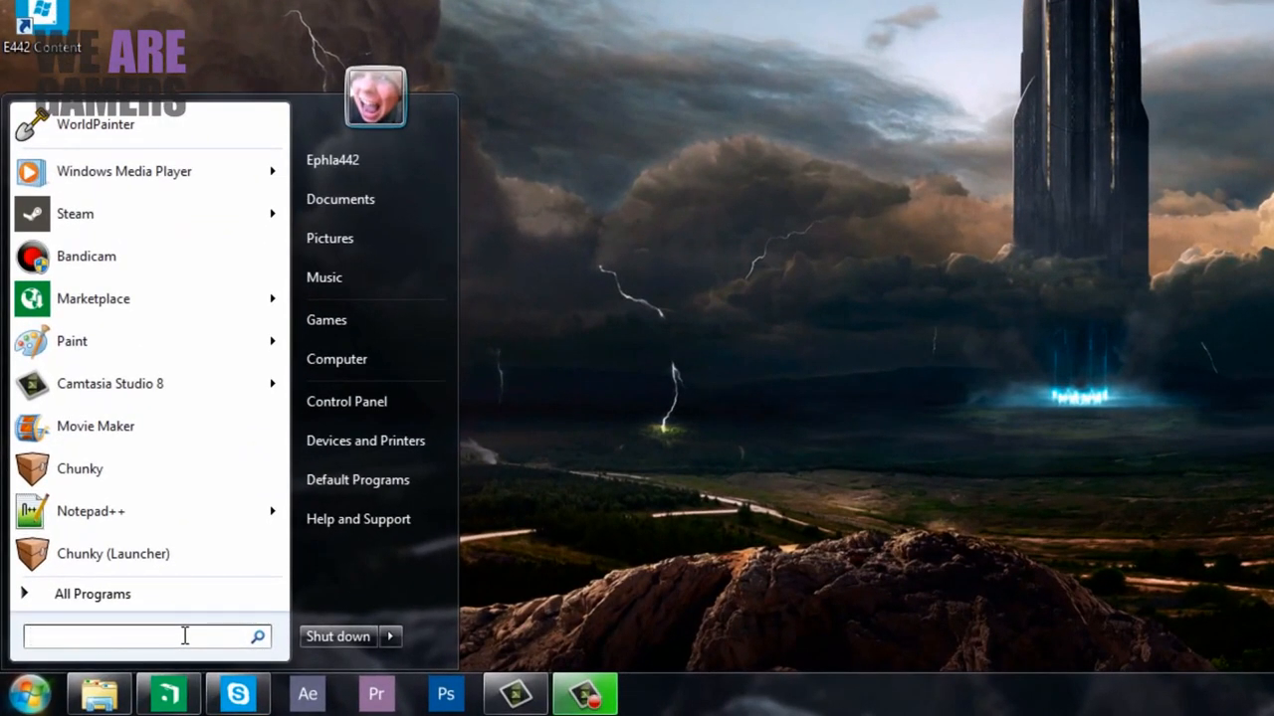
text(%app)
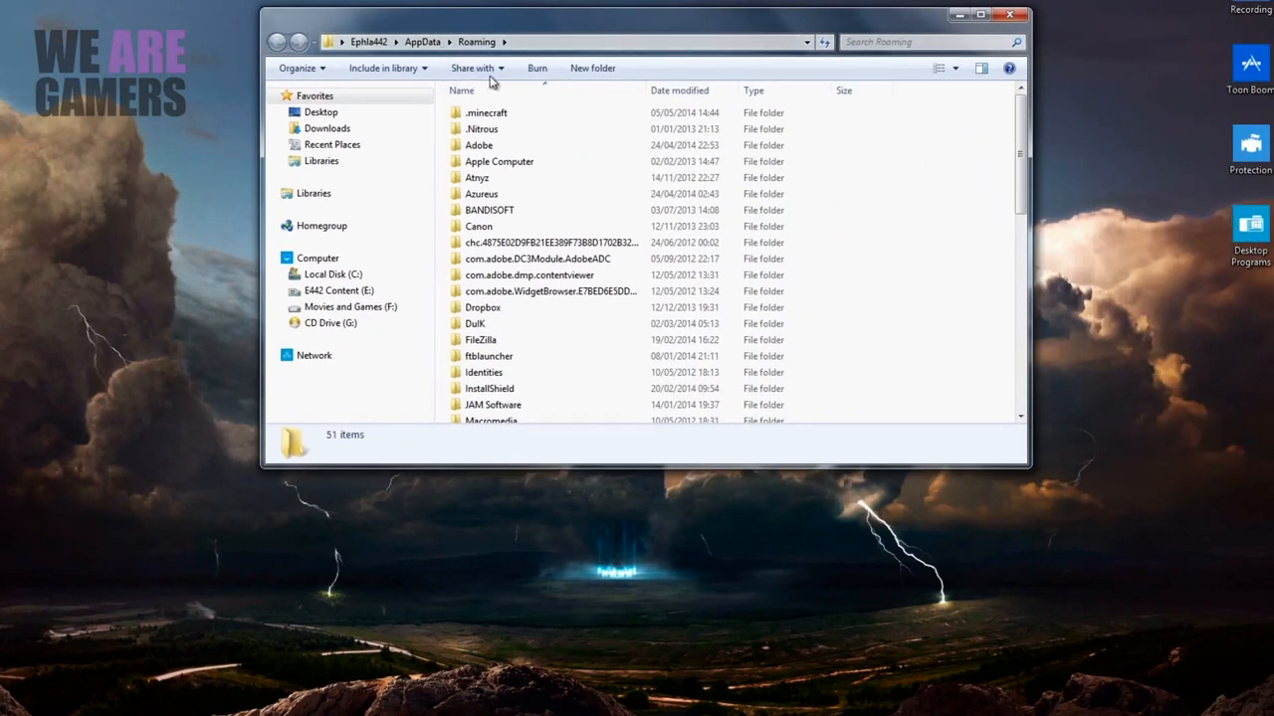
double_click(488, 112)
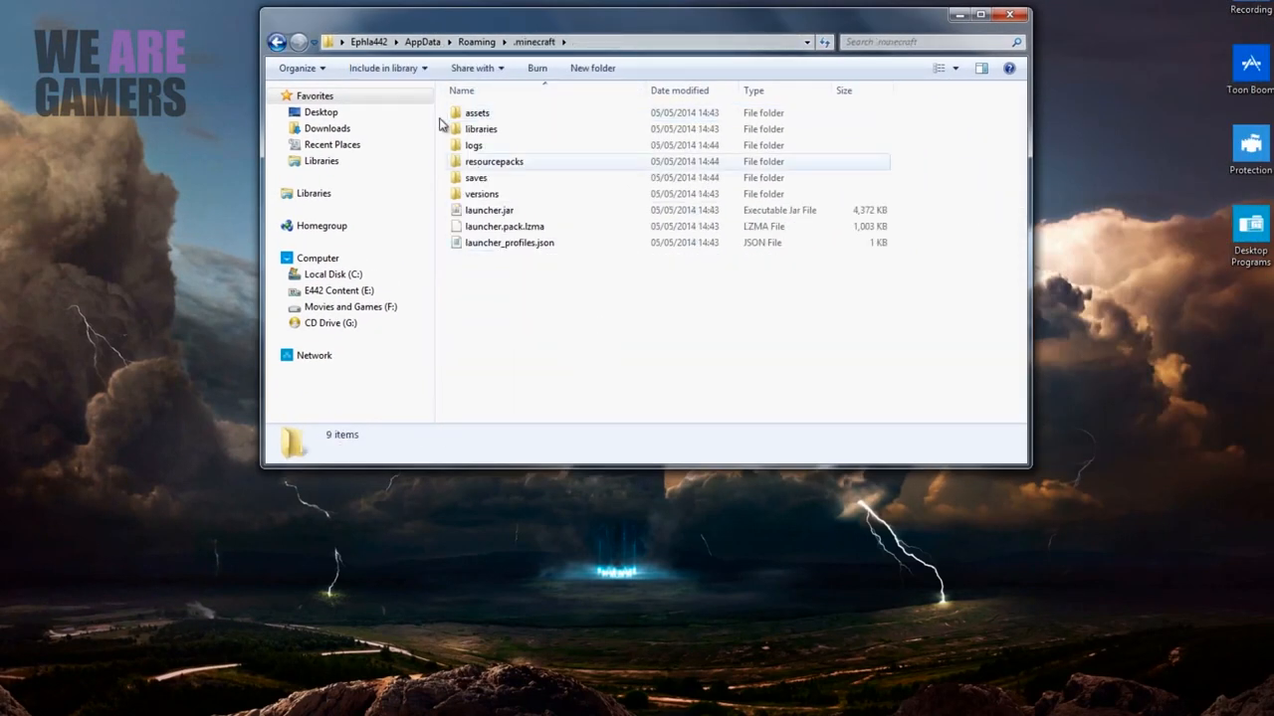
double_click(475, 177)
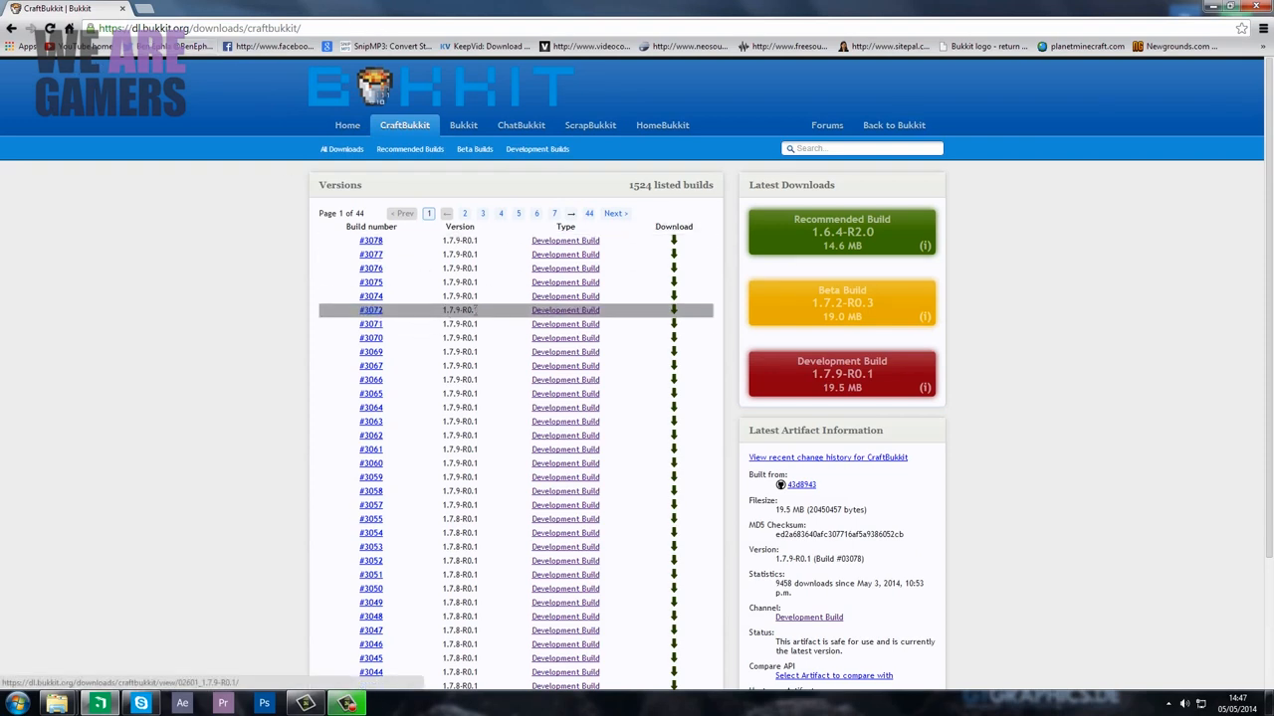
mouse_move(584, 279)
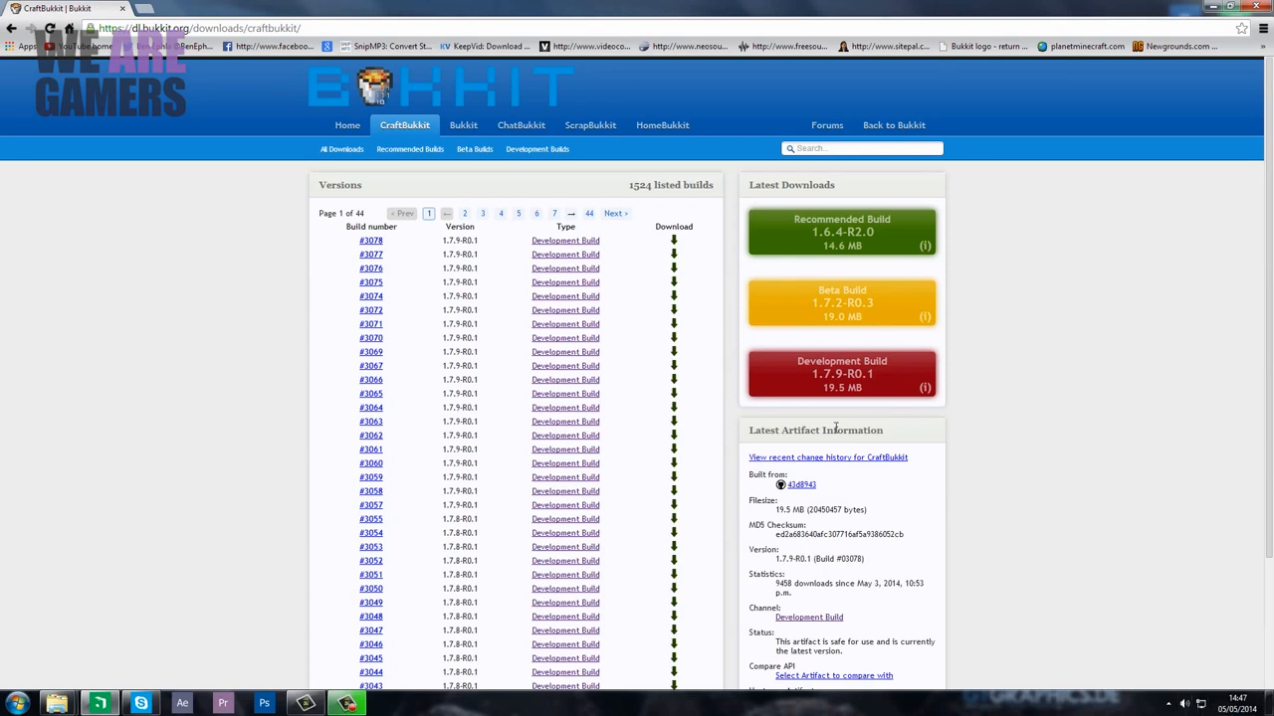
mouse_move(841, 378)
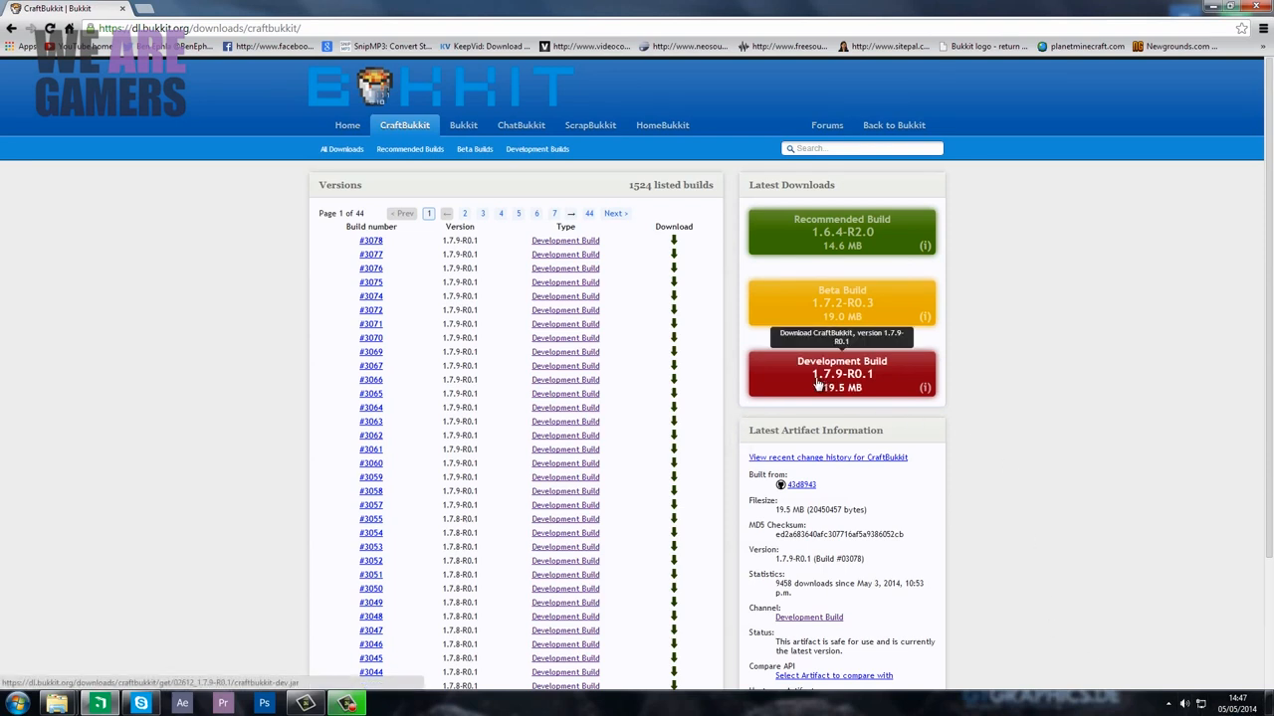
Download the CraftBukkit 1.7.9-R0.1 Development Build from dl.bukkit.org
click(841, 373)
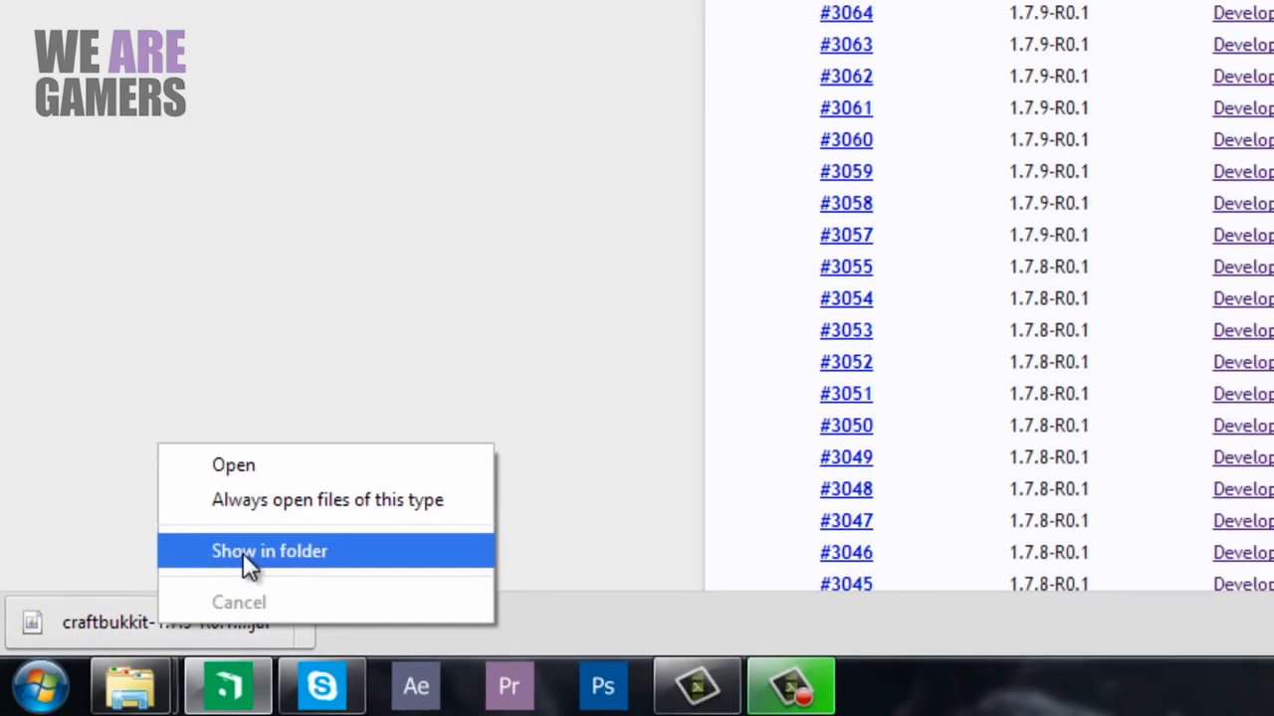
Move the downloaded jar to the desktop, rename it craftbukkit.jar, and drop it into .minecraft
click(269, 552)
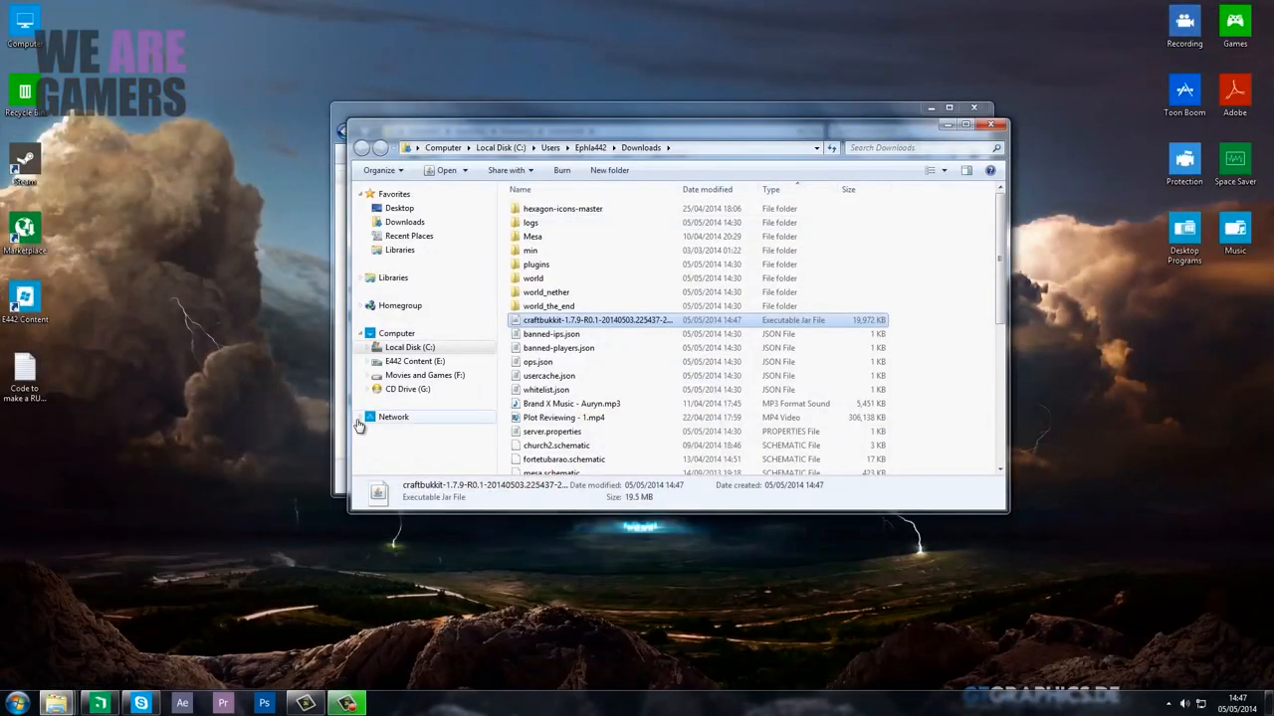
drag(597, 320, 265, 206)
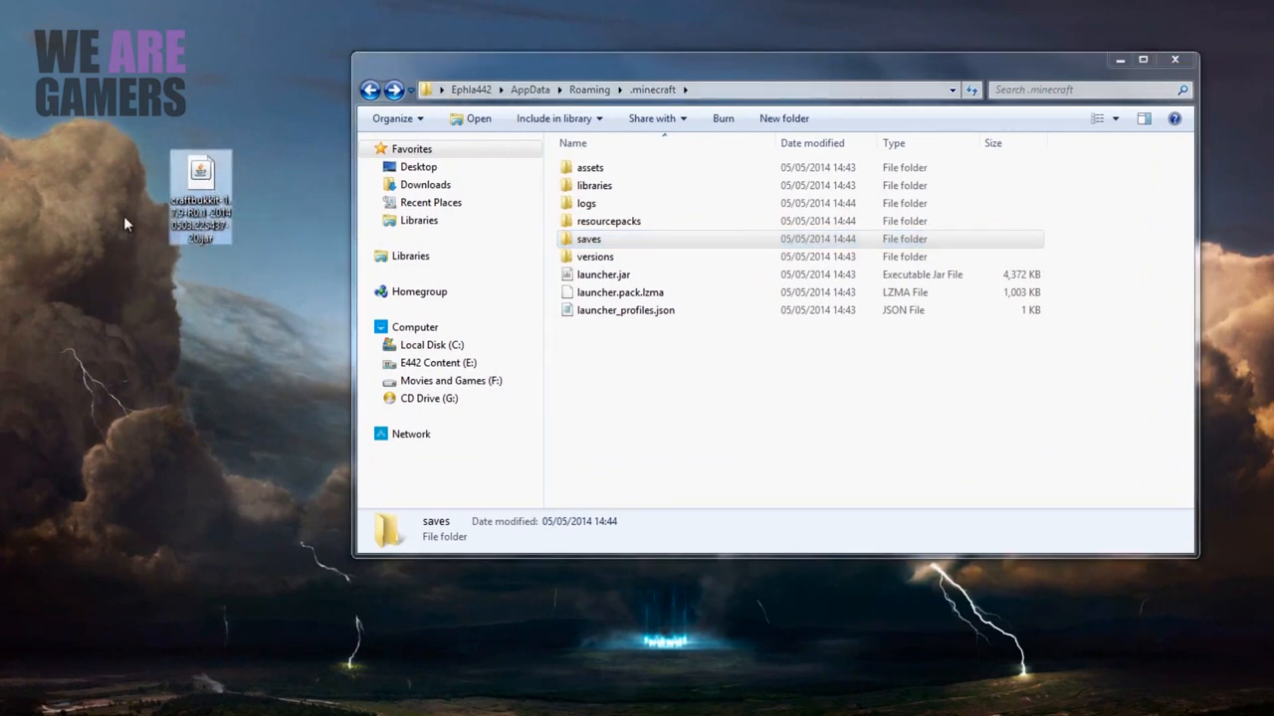
mouse_move(322, 240)
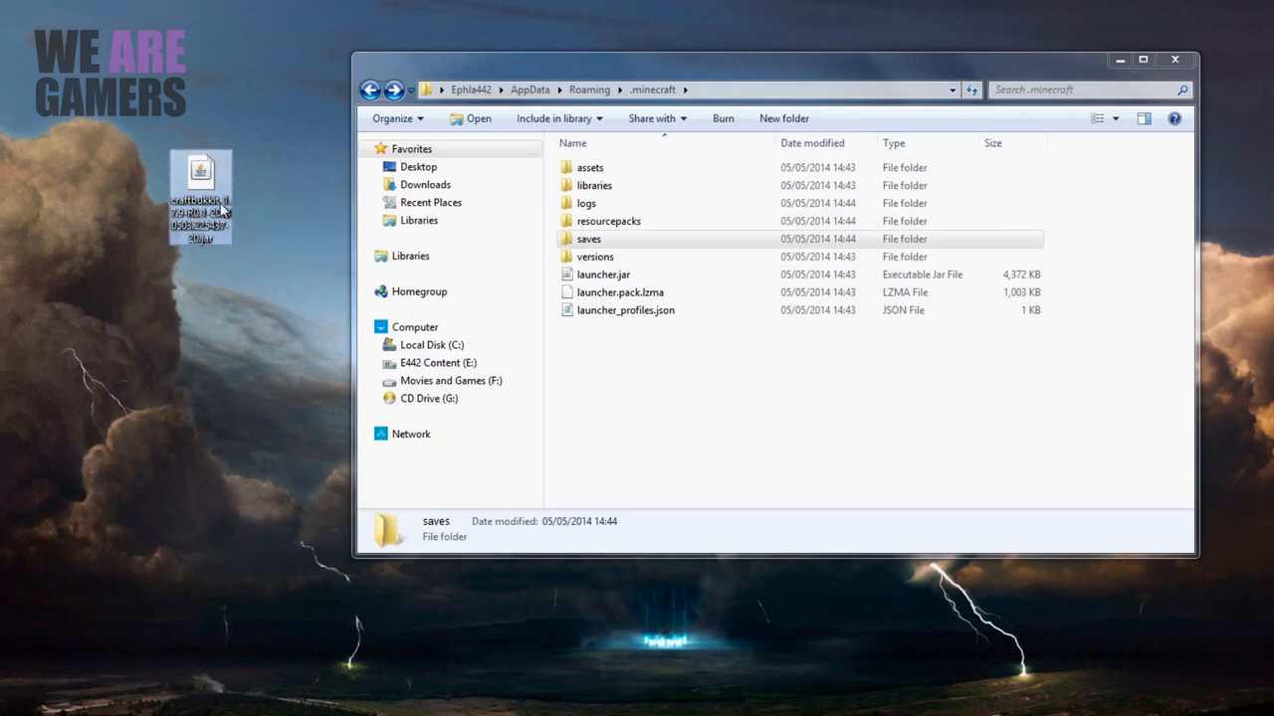
click(200, 174)
text(craftbukkit)
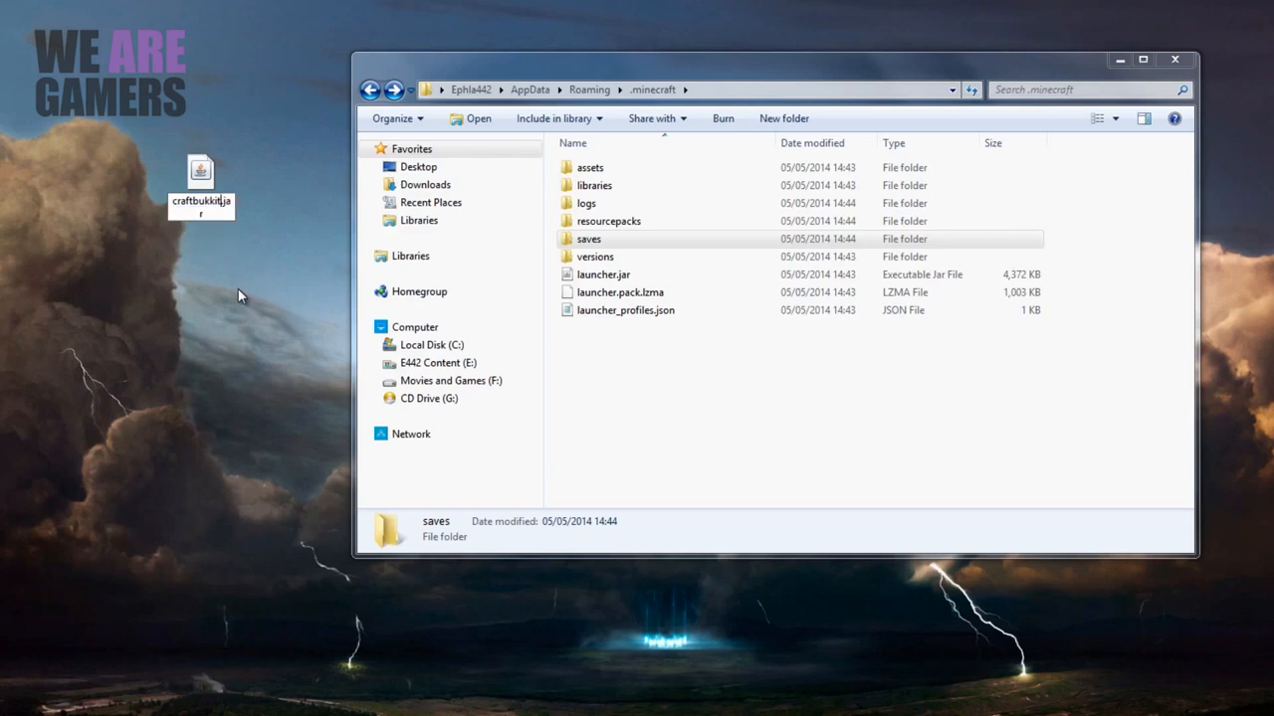
click(200, 174)
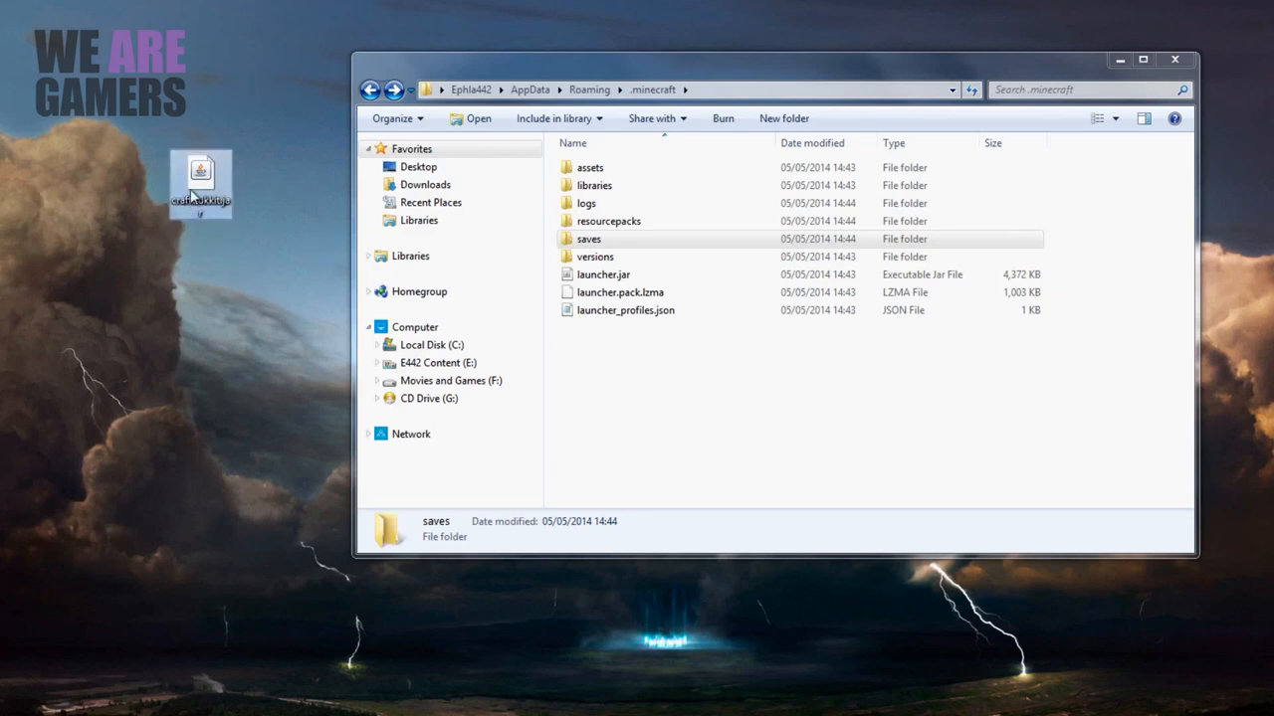
drag(199, 179, 682, 388)
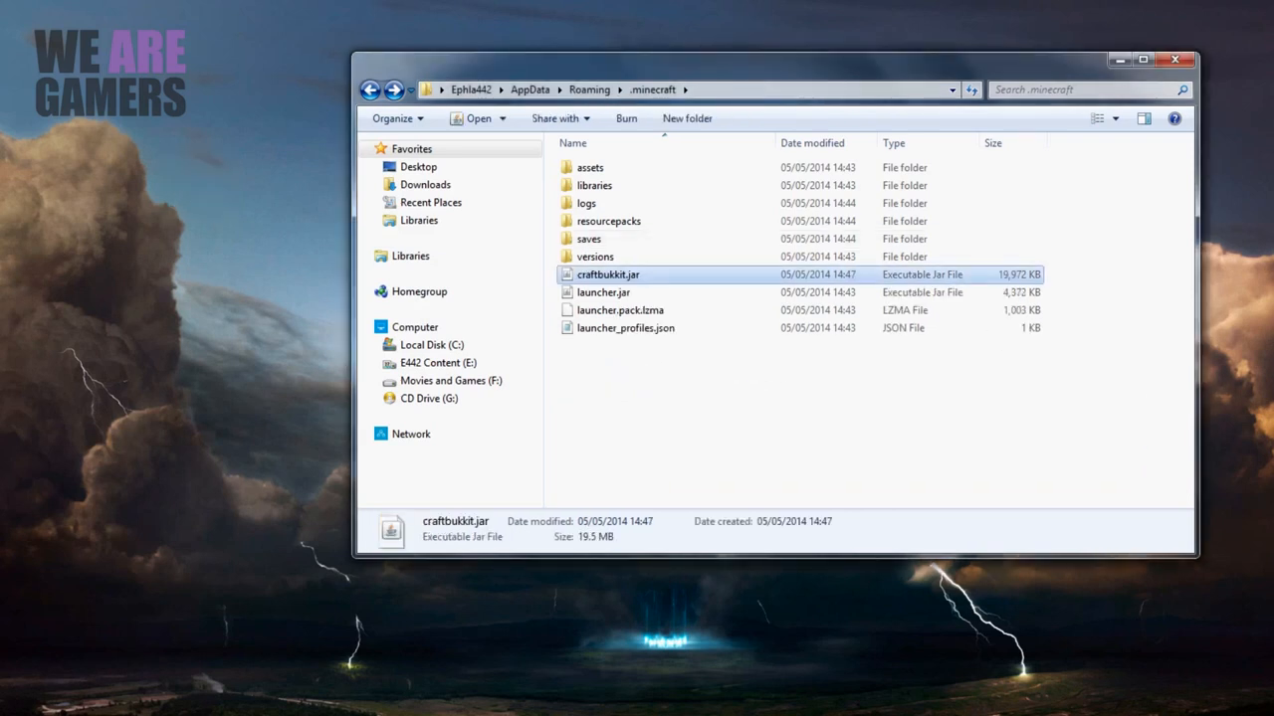
Open the desktop note 'Code to make a RUN bat' in Notepad
click(596, 257)
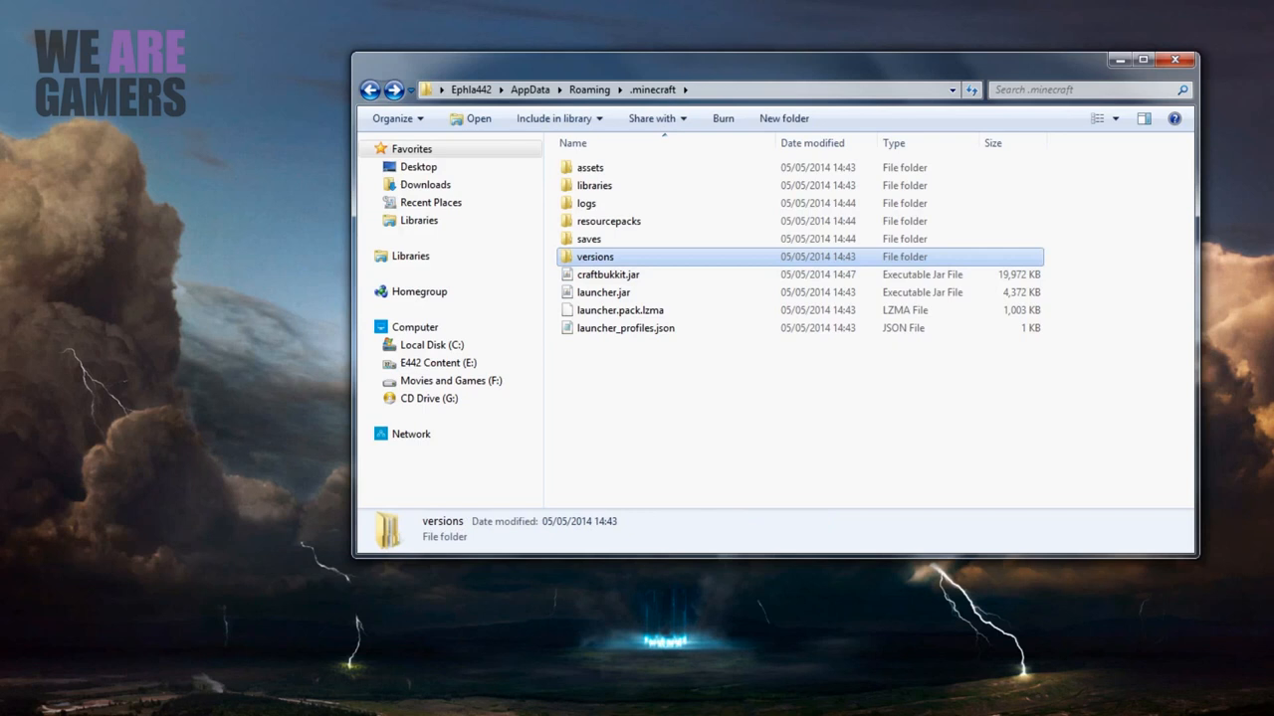
mouse_move(610, 286)
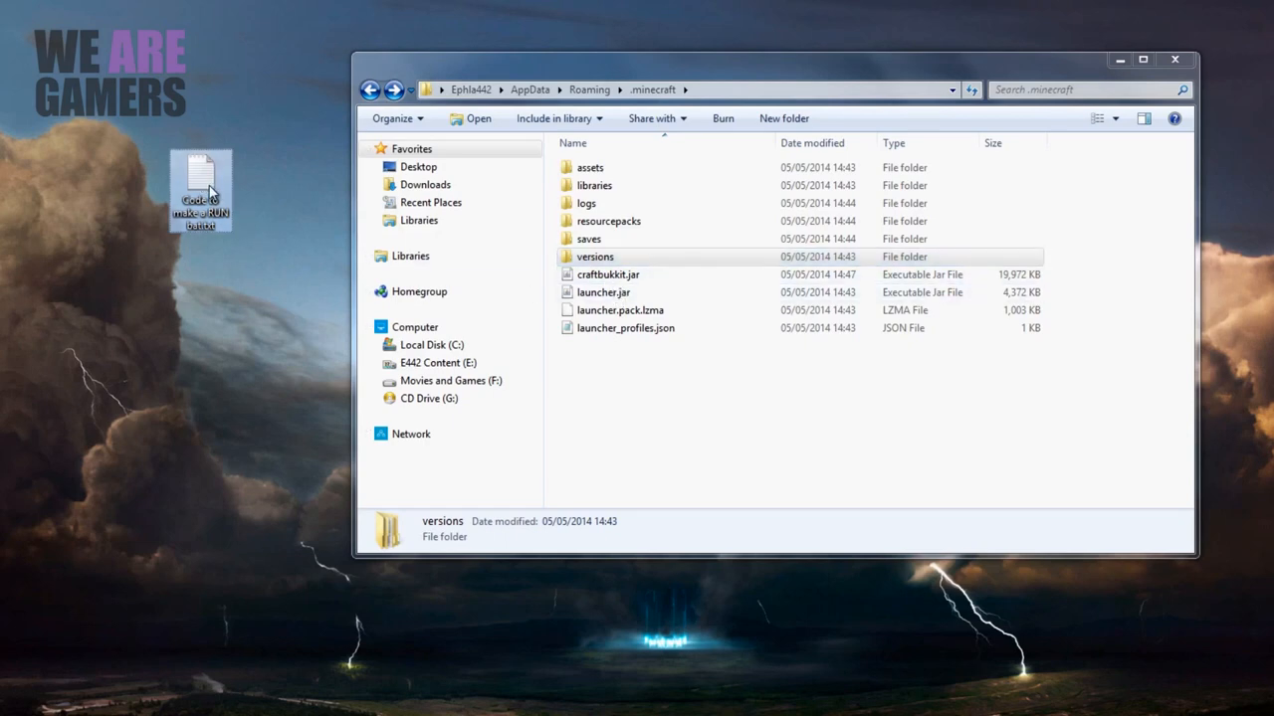
double_click(199, 185)
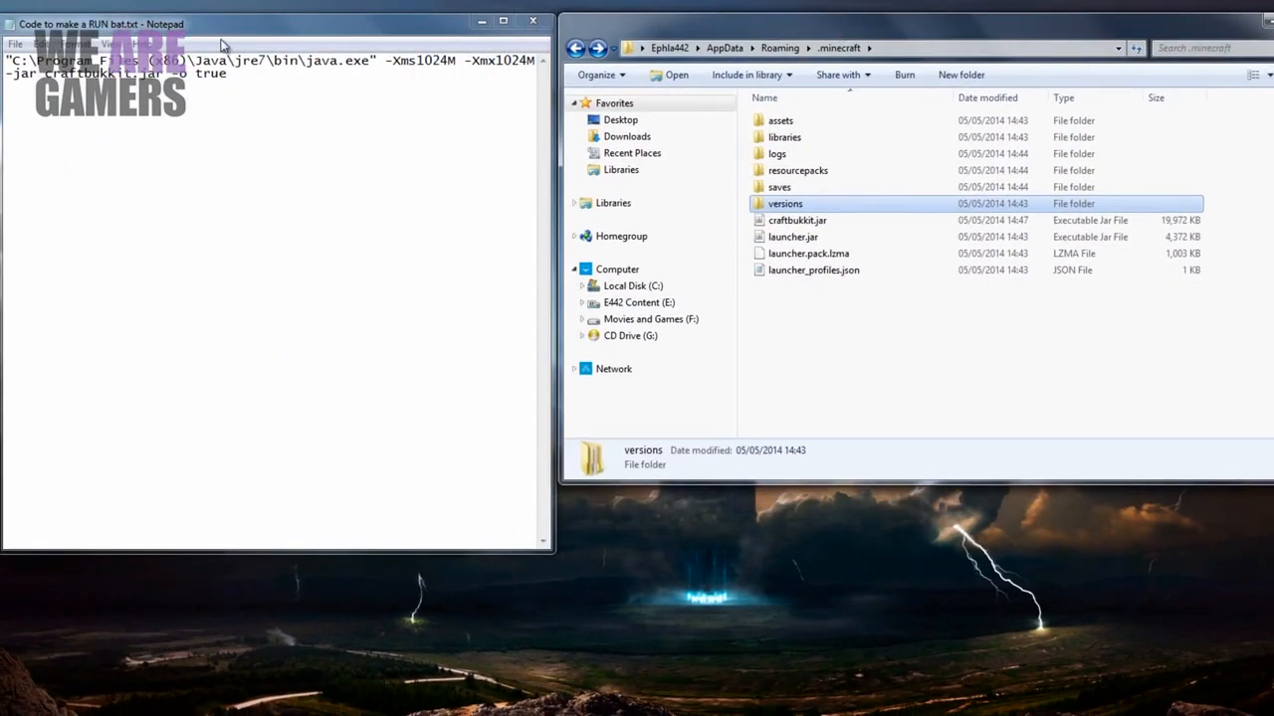
mouse_move(889, 425)
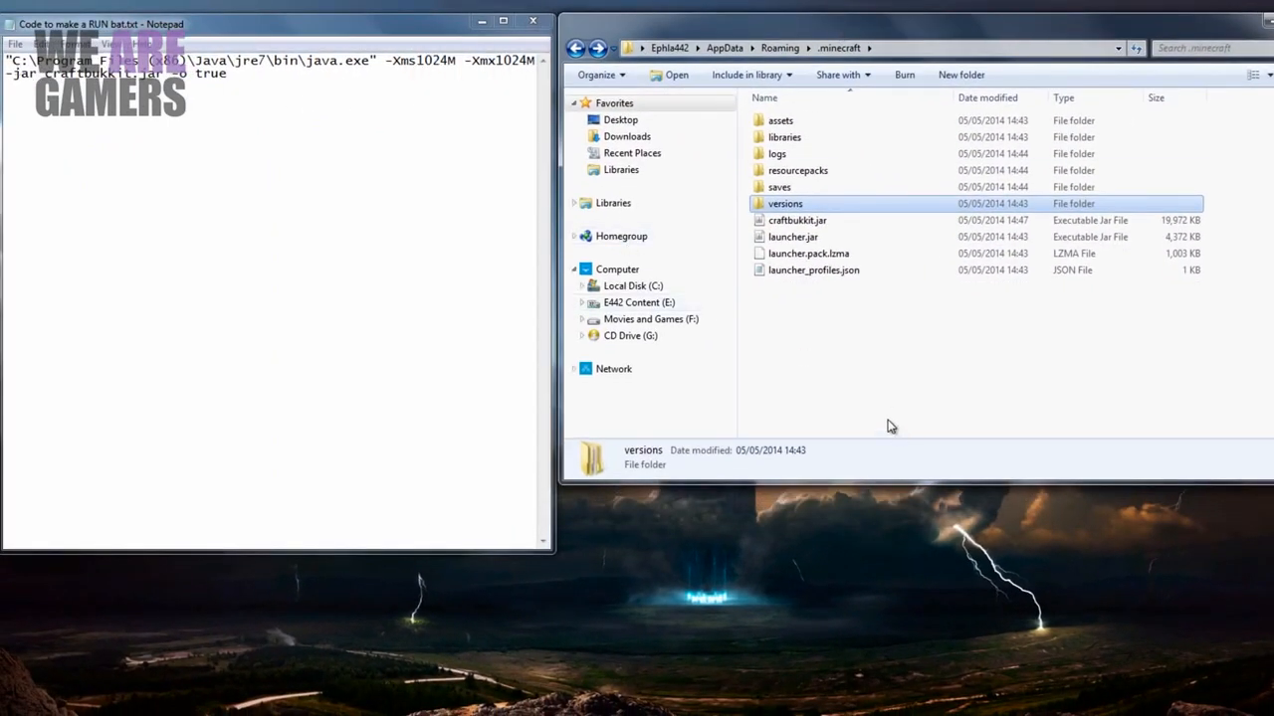
mouse_move(812, 328)
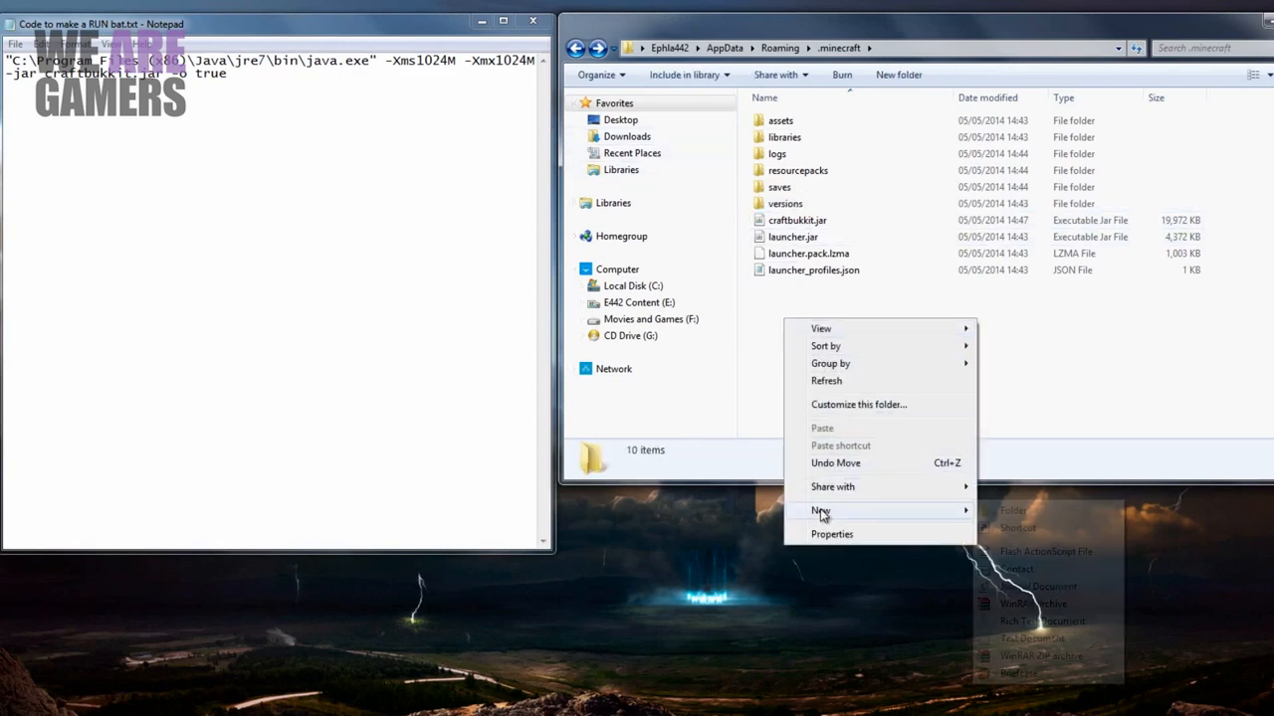
Create a new text document in .minecraft and paste the java launch command into it
click(1040, 638)
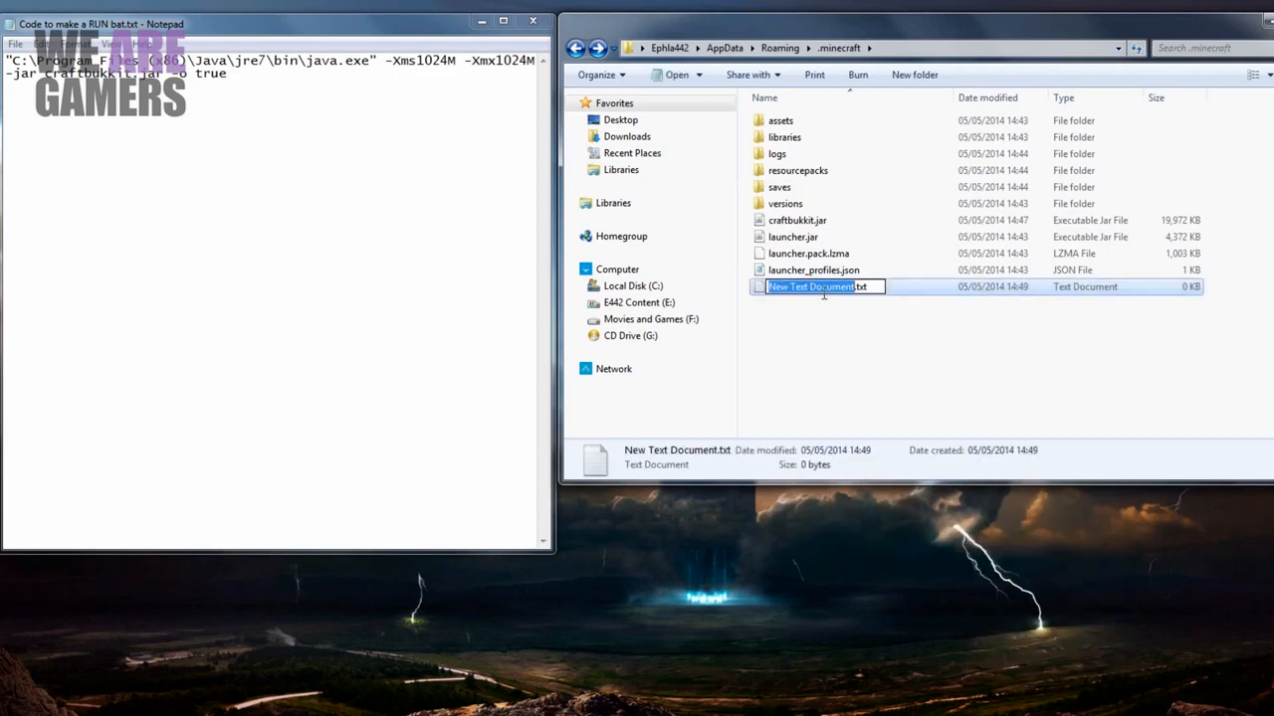
double_click(811, 286)
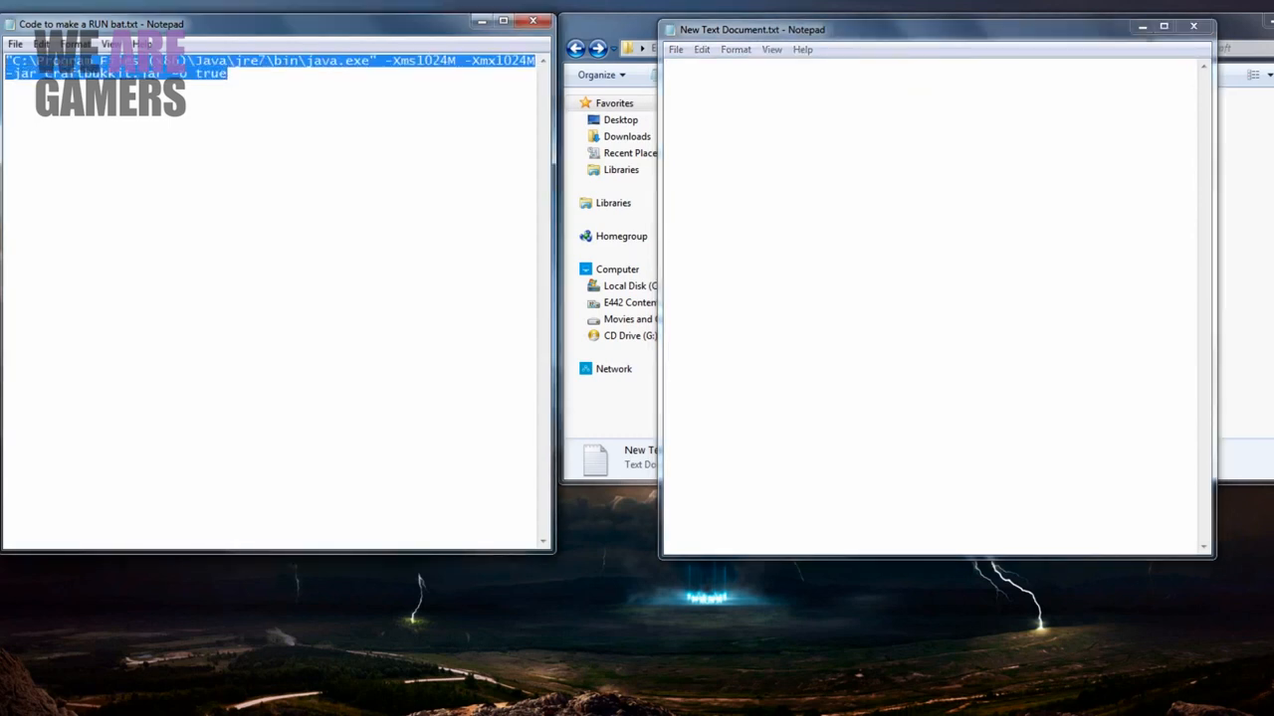
key(ctrl+c)
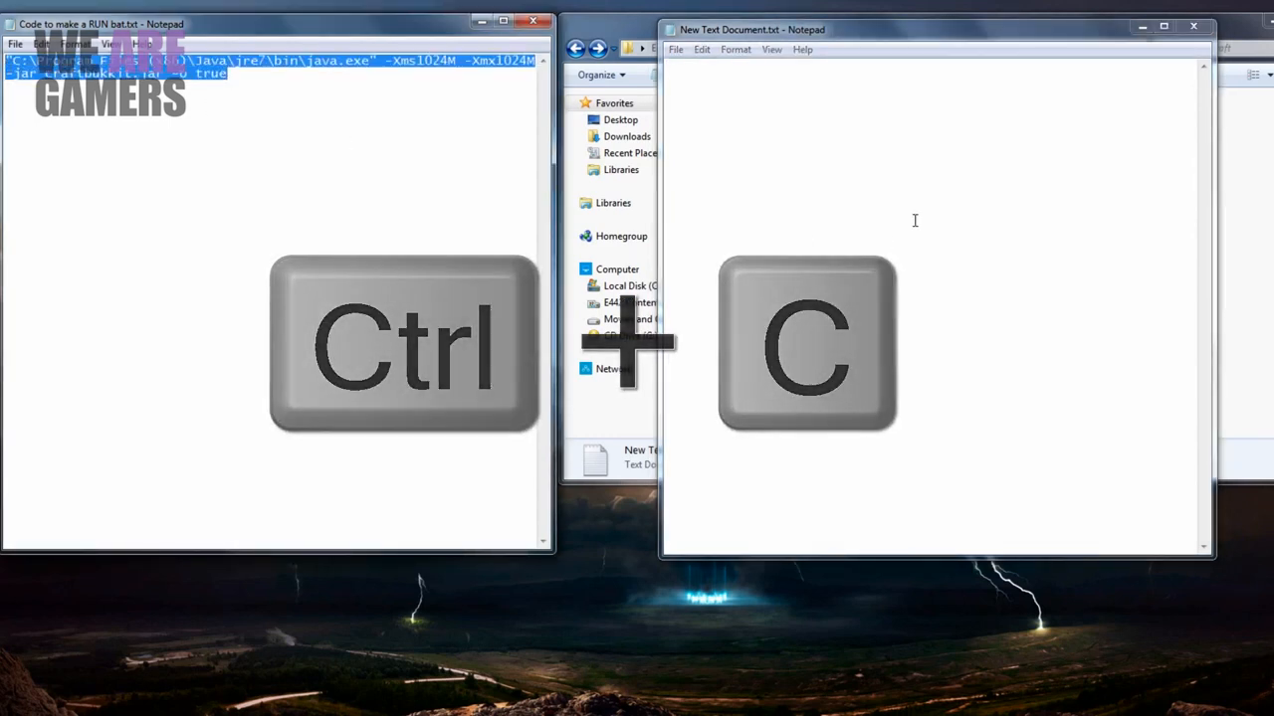
key(ctrl+v)
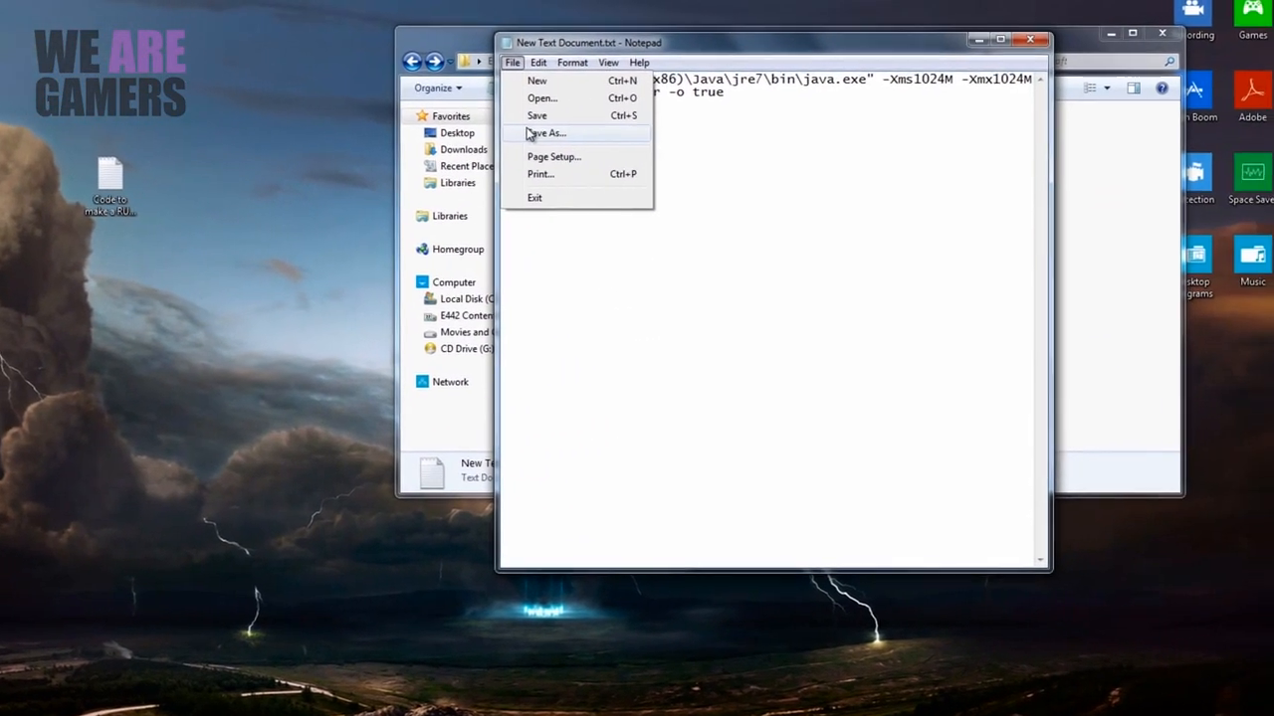
Save the document as 'RUN BUKKIT.bat' in .minecraft and close Notepad
click(550, 132)
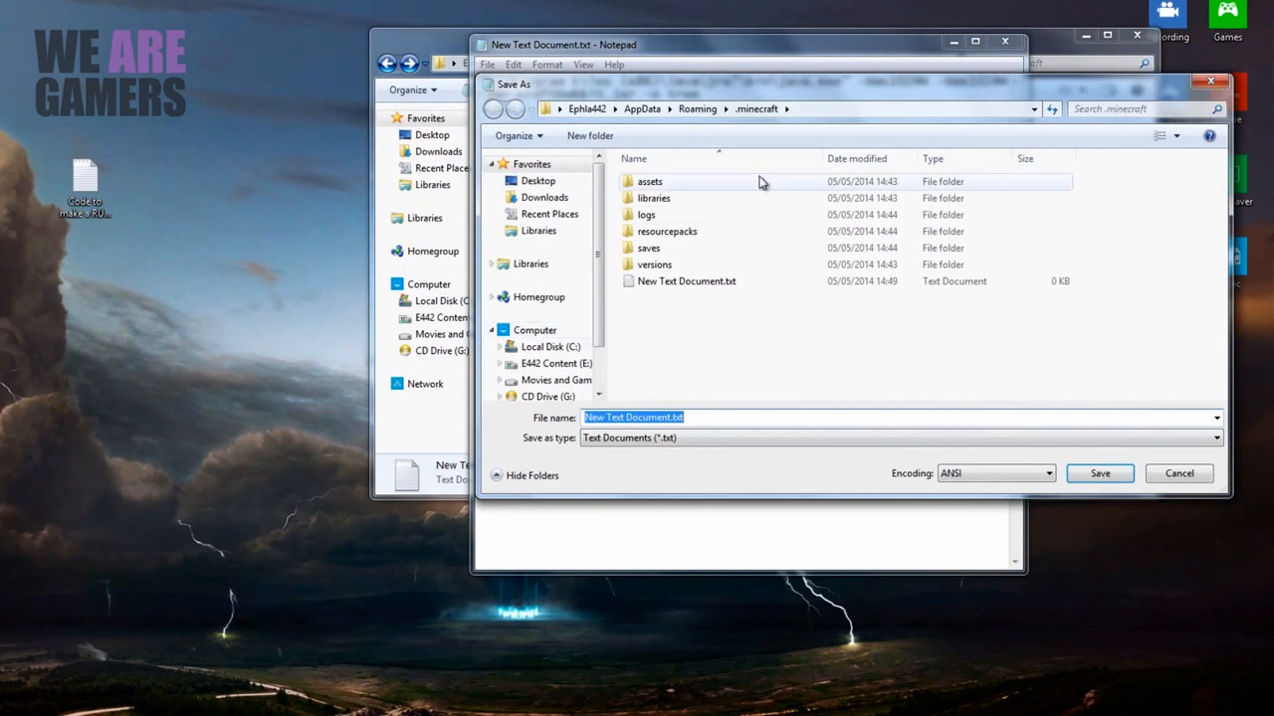
mouse_move(637, 471)
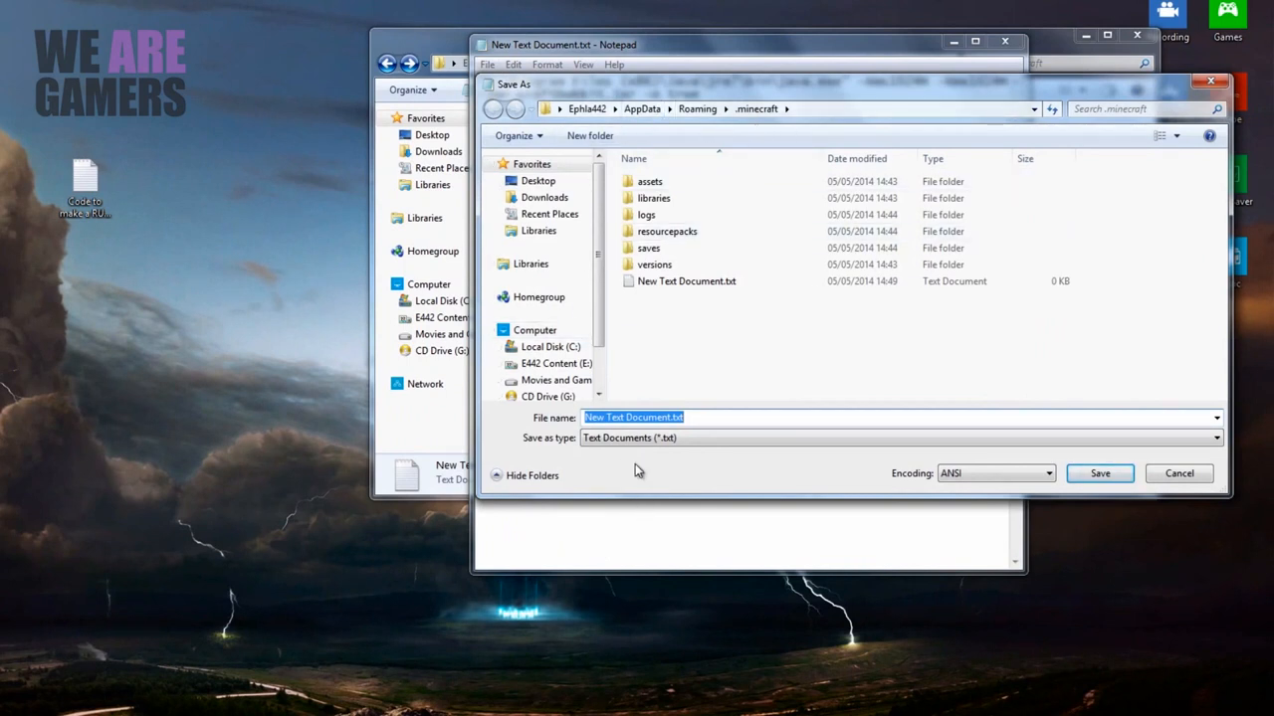
mouse_move(650, 453)
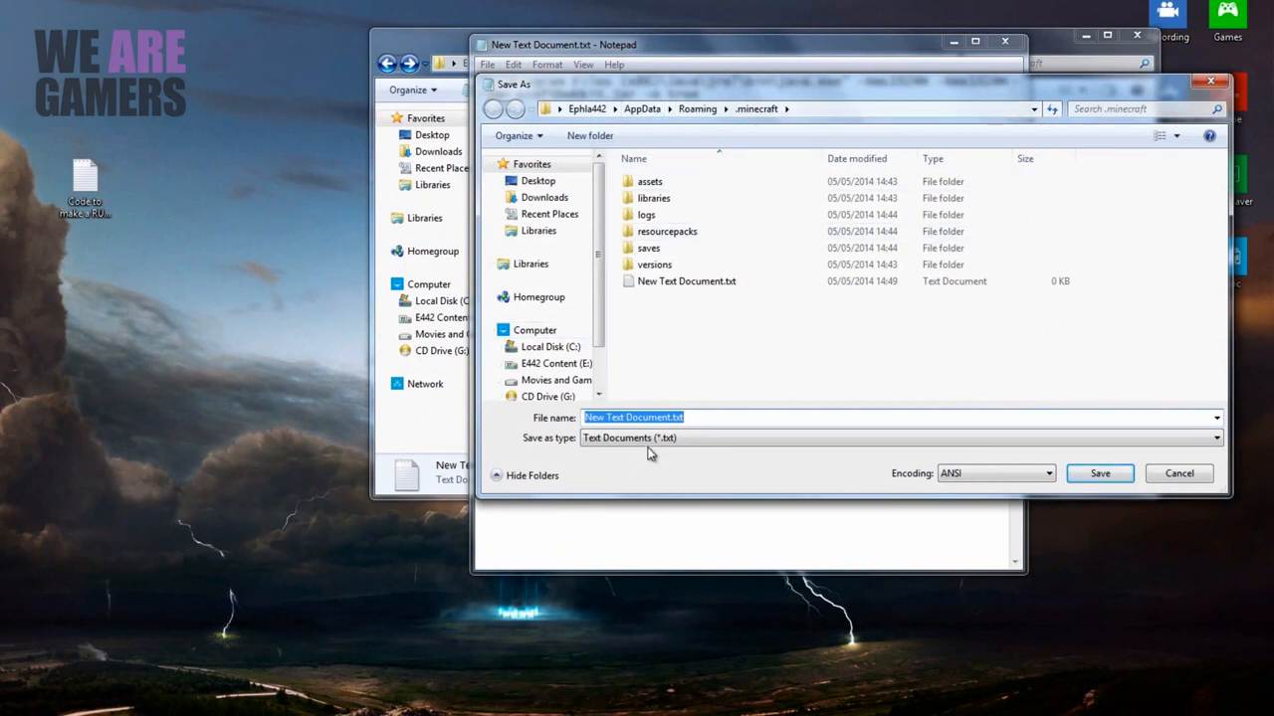
text(RUN B)
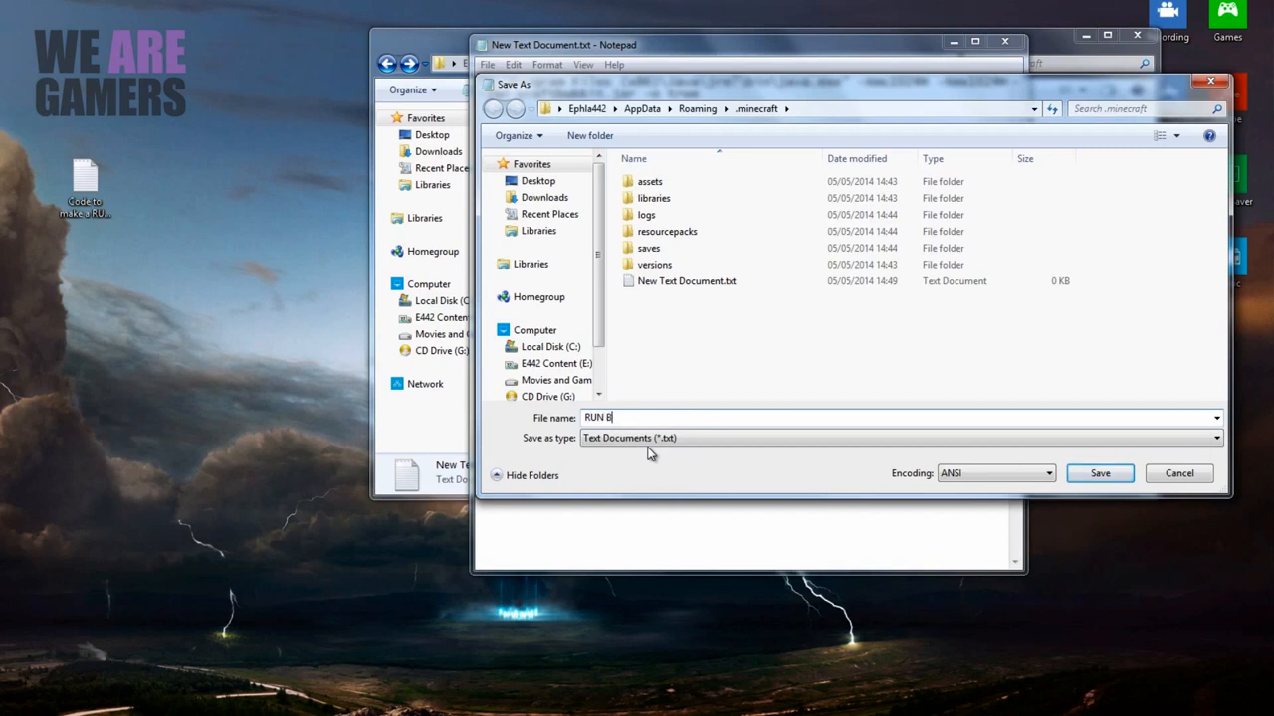
text(UKKIT.bat)
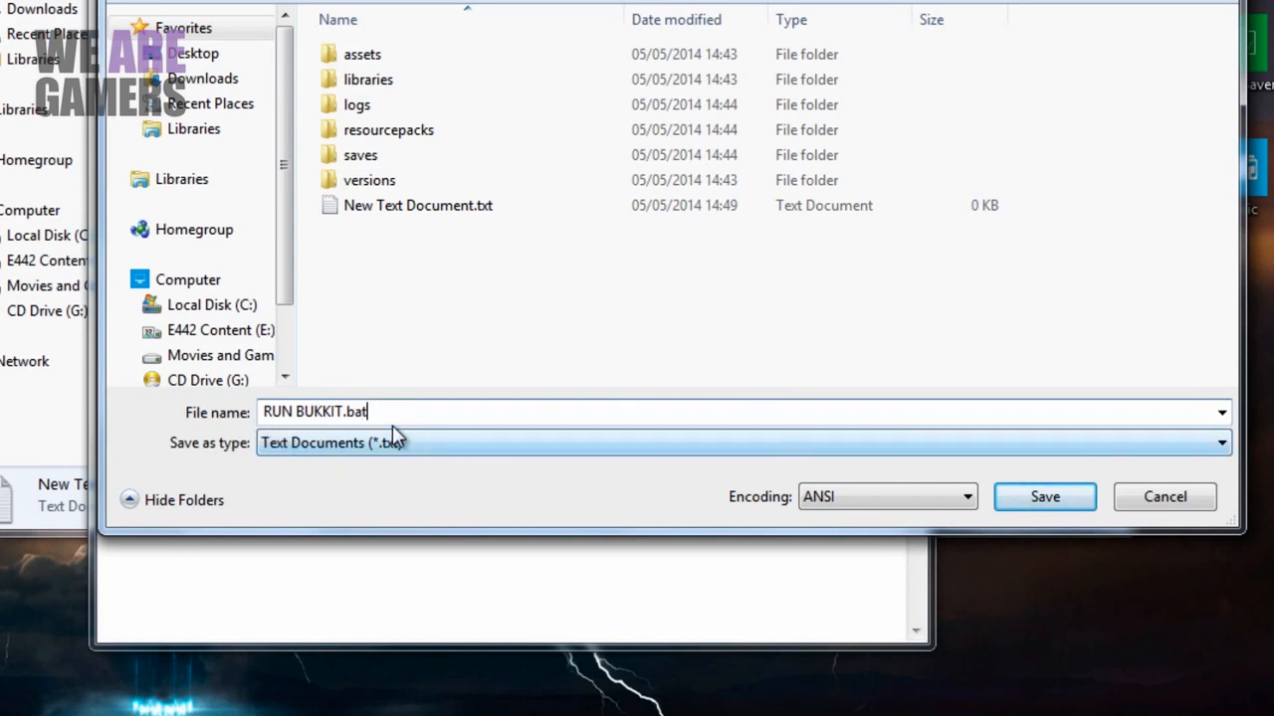
click(1044, 497)
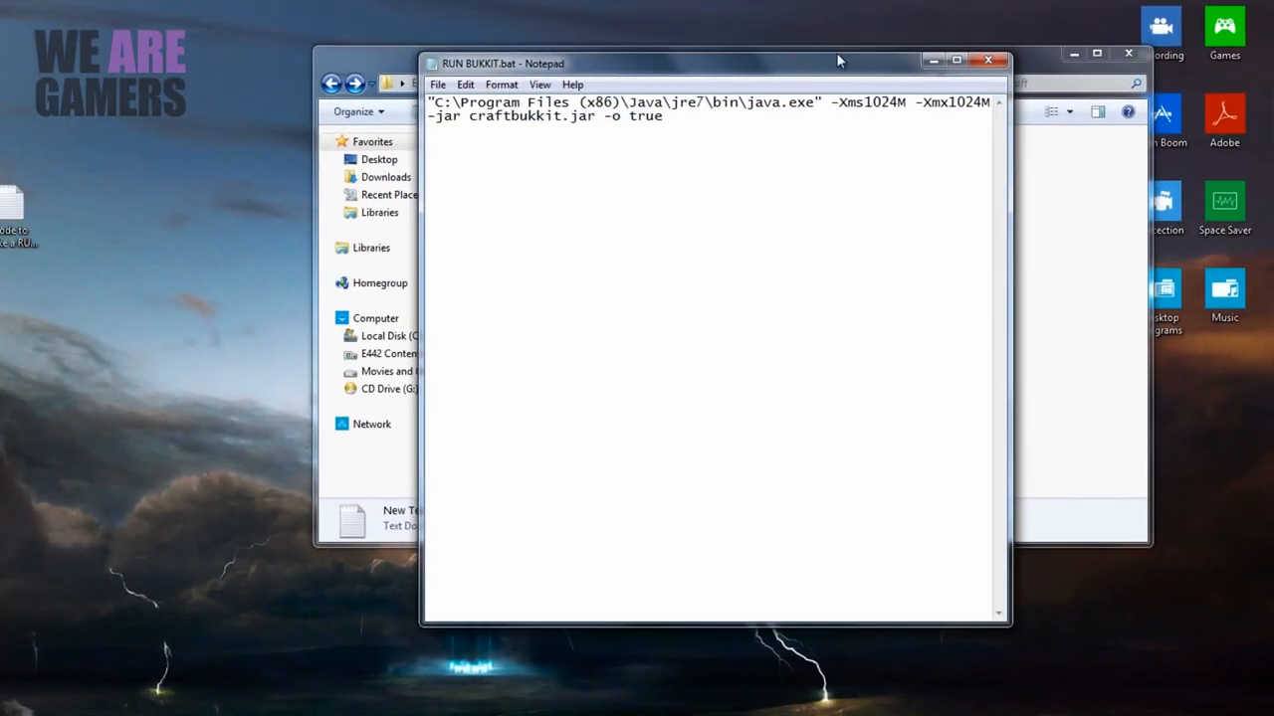
click(988, 58)
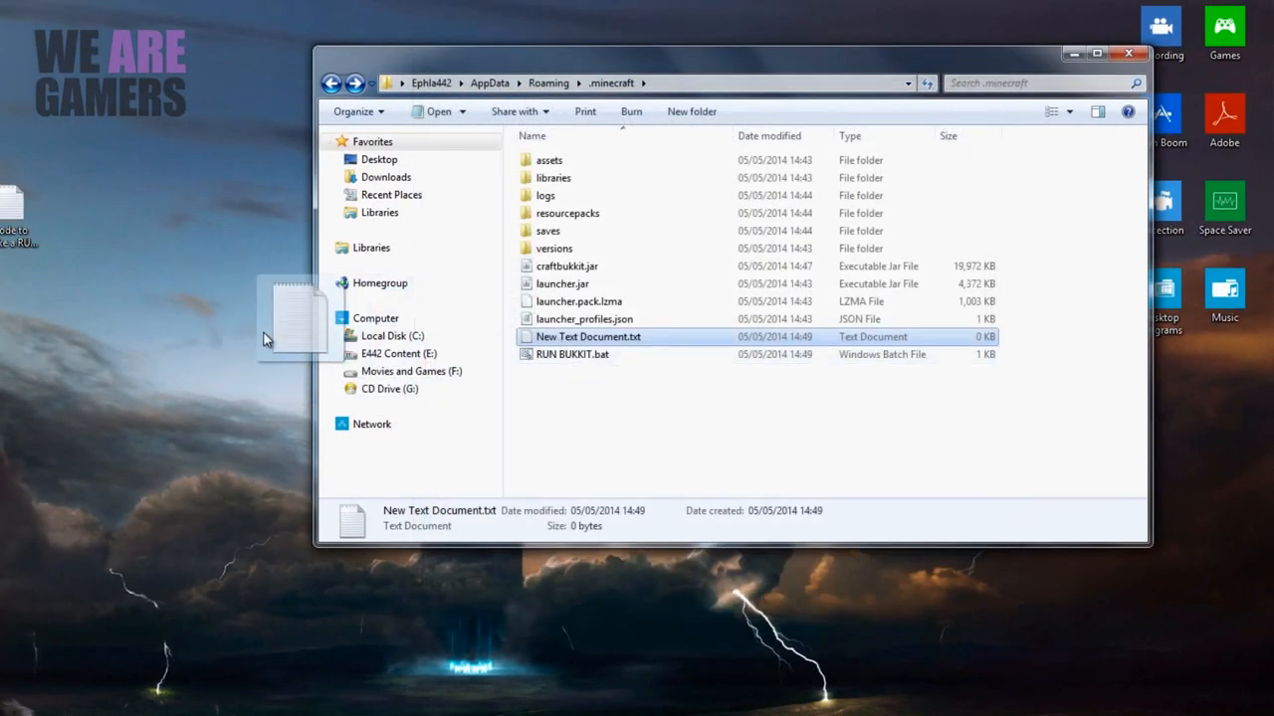
Delete the empty New Text Document.txt from .minecraft by dragging it out
drag(587, 336, 139, 214)
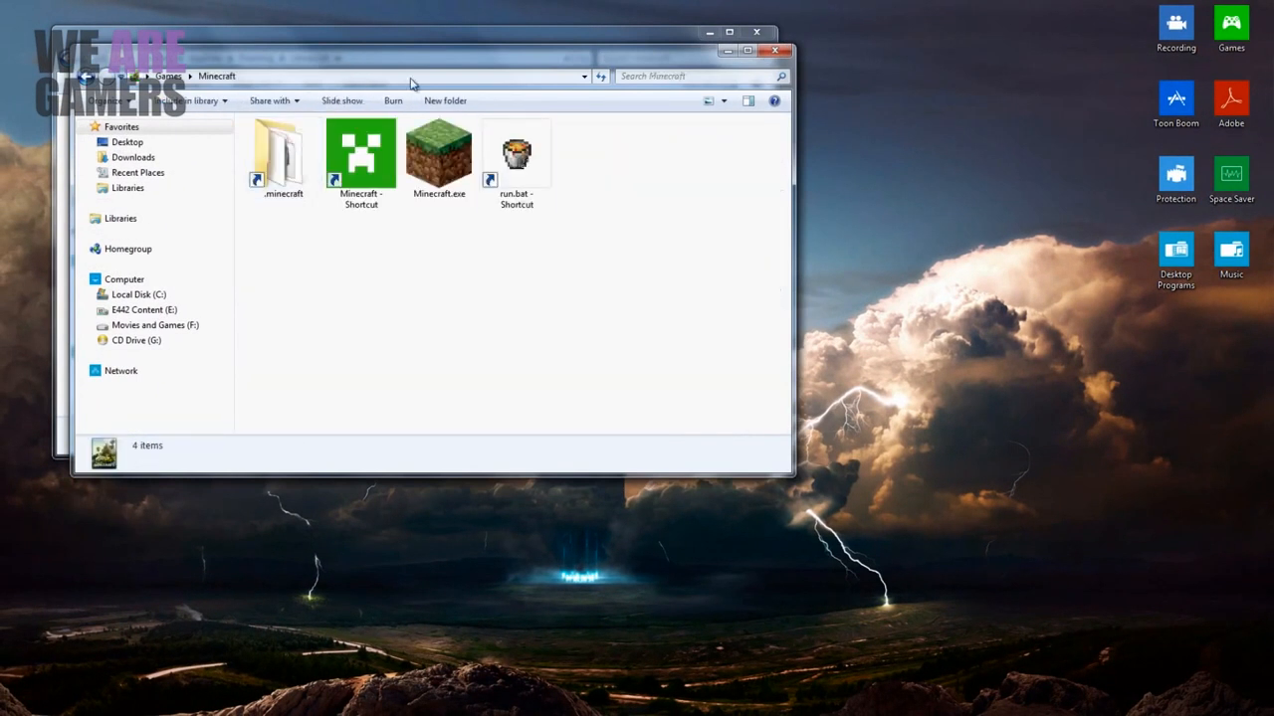
Launch Minecraft.exe from the Games\Minecraft folder
double_click(439, 154)
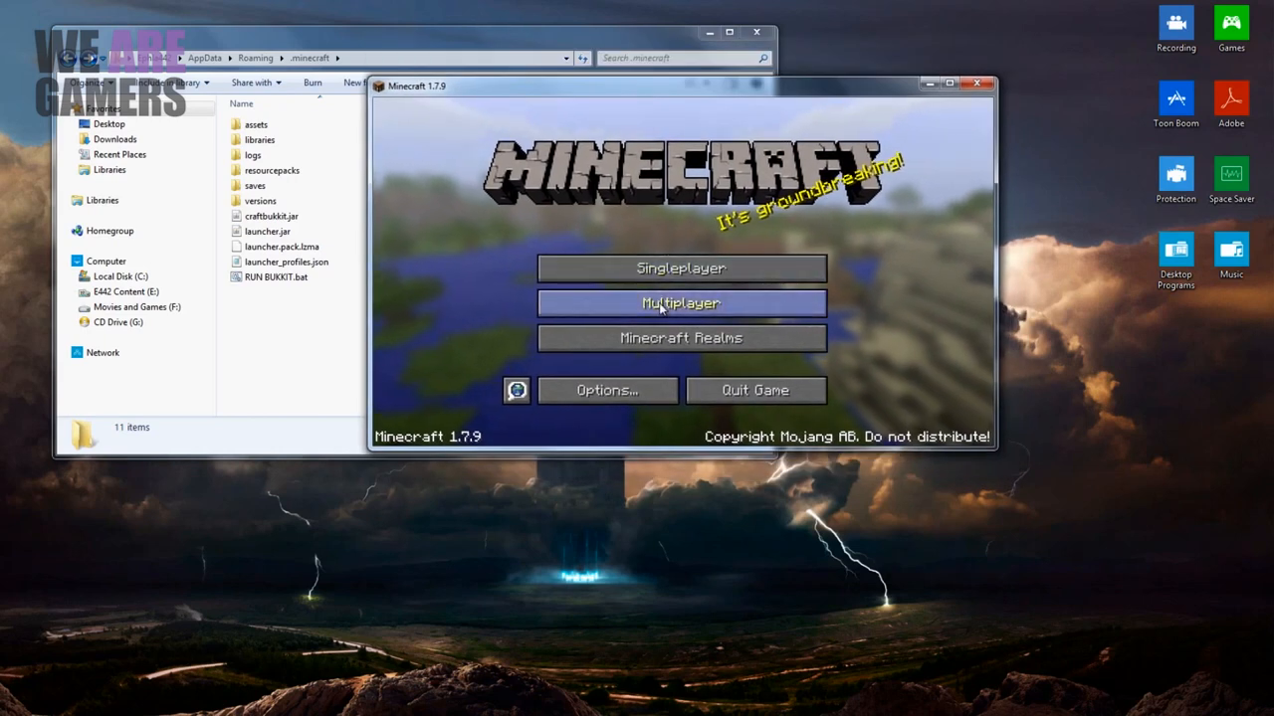
Add a new multiplayer server and name it 'Bens Server'
click(680, 302)
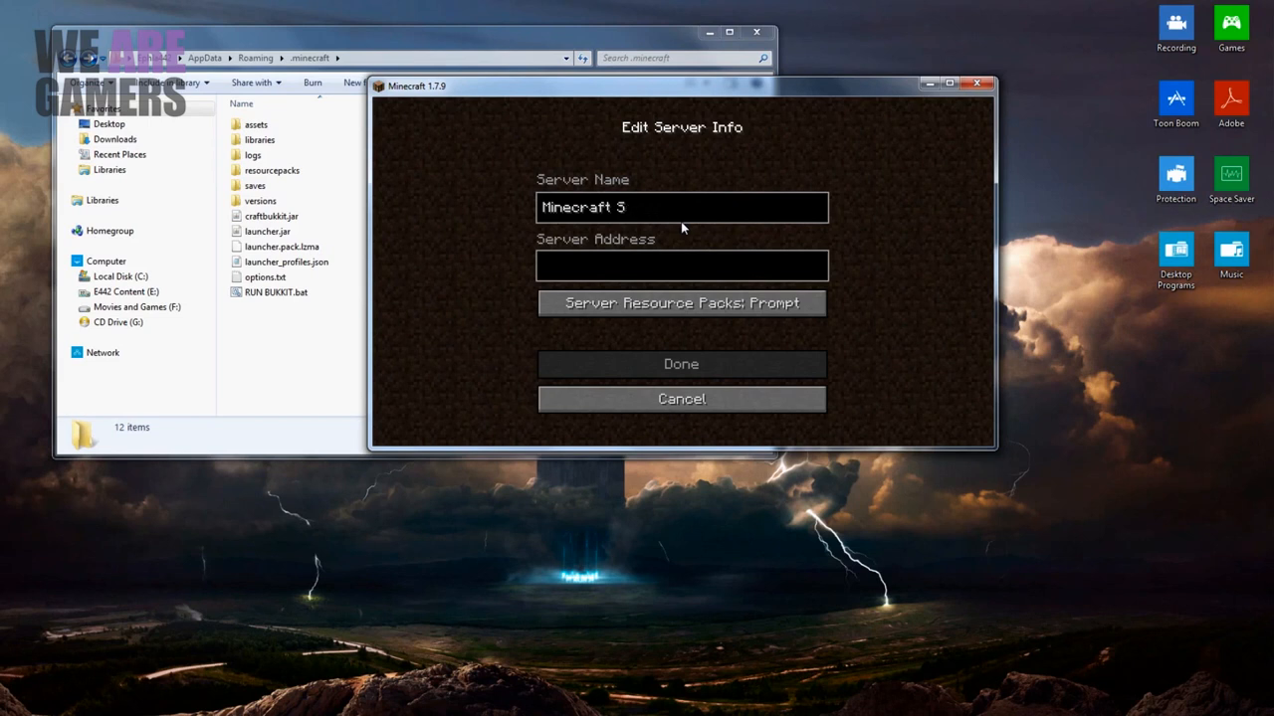
text(B)
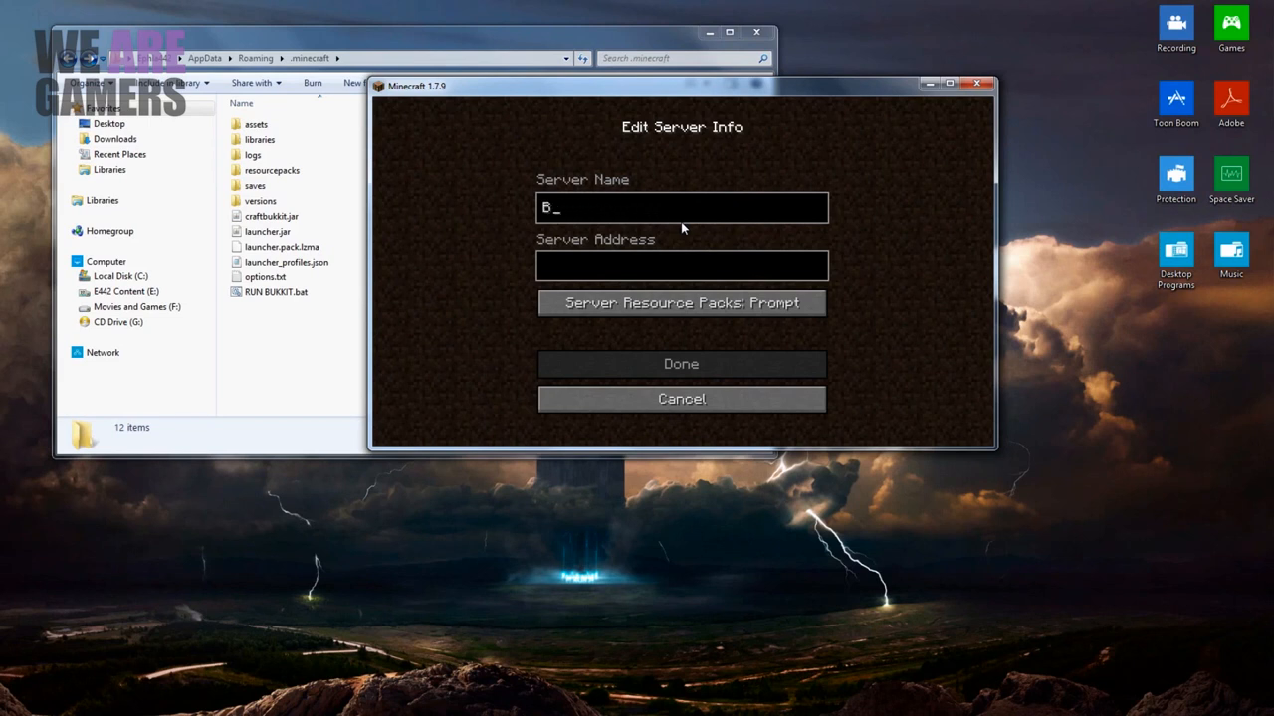
text(en's)
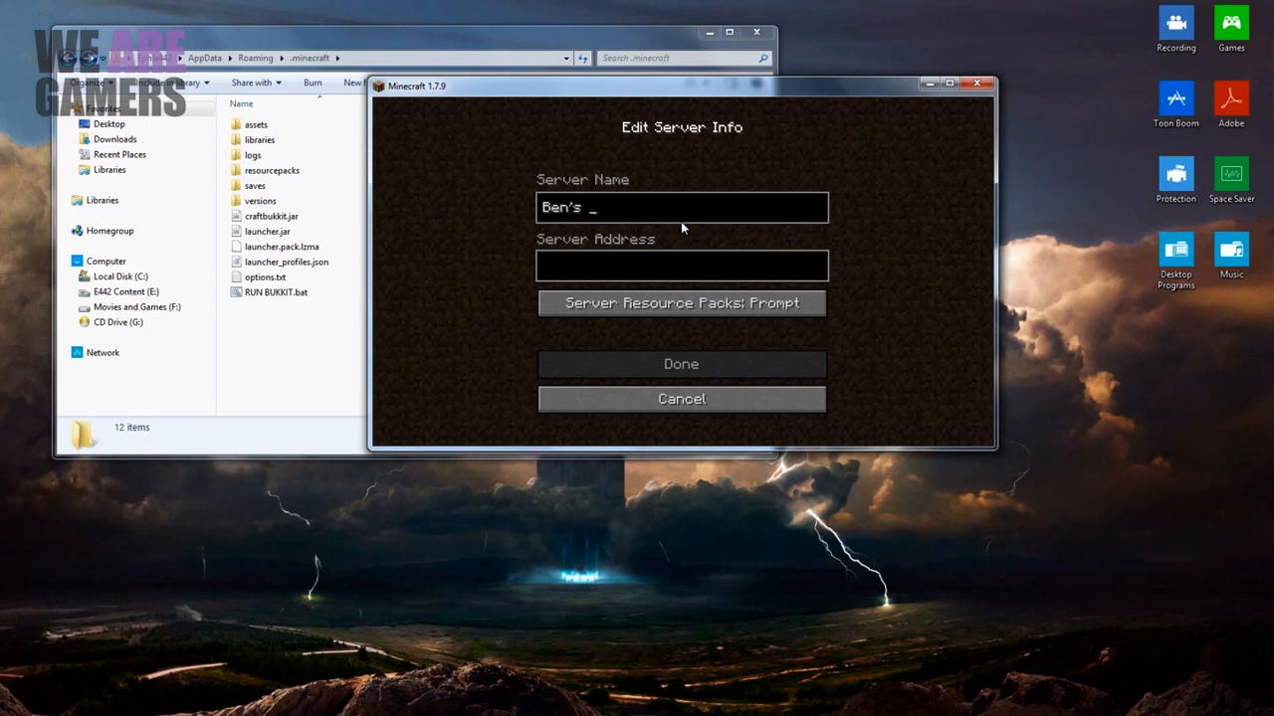
key(Backspace)
text( Server)
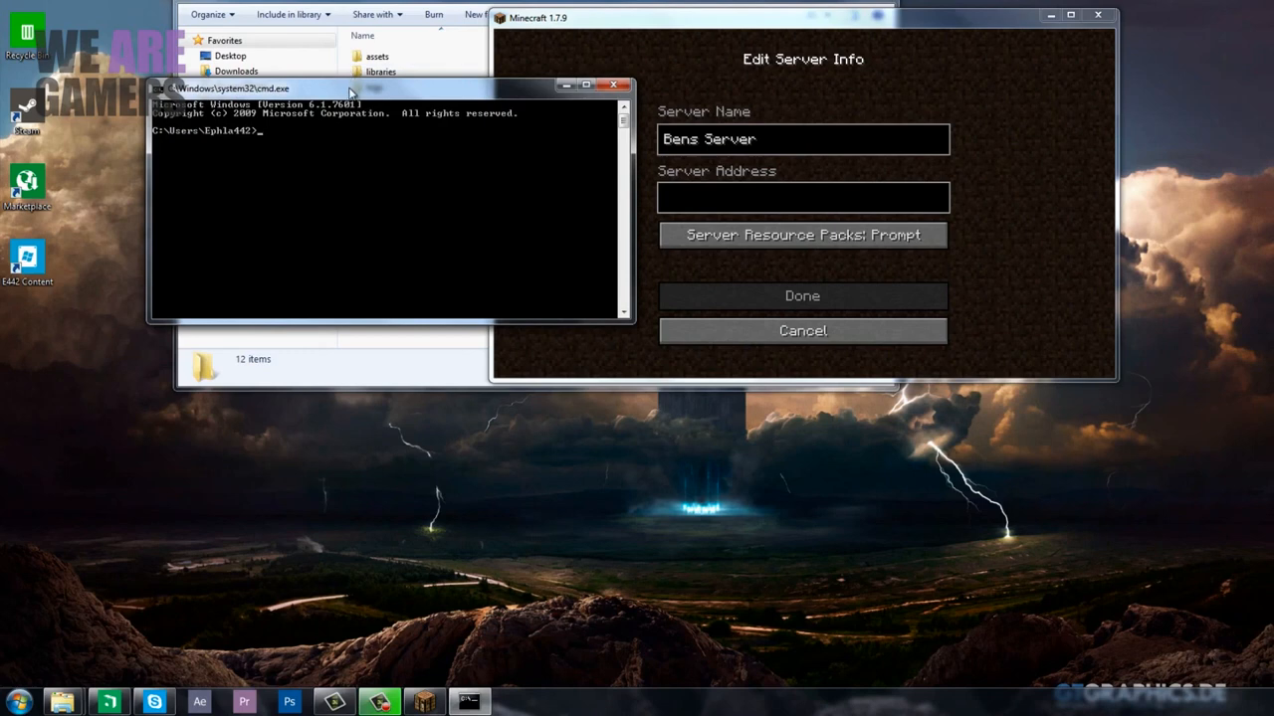
Run ipconfig and save Bens Server with address 192.168.1.3
text(ipconfig)
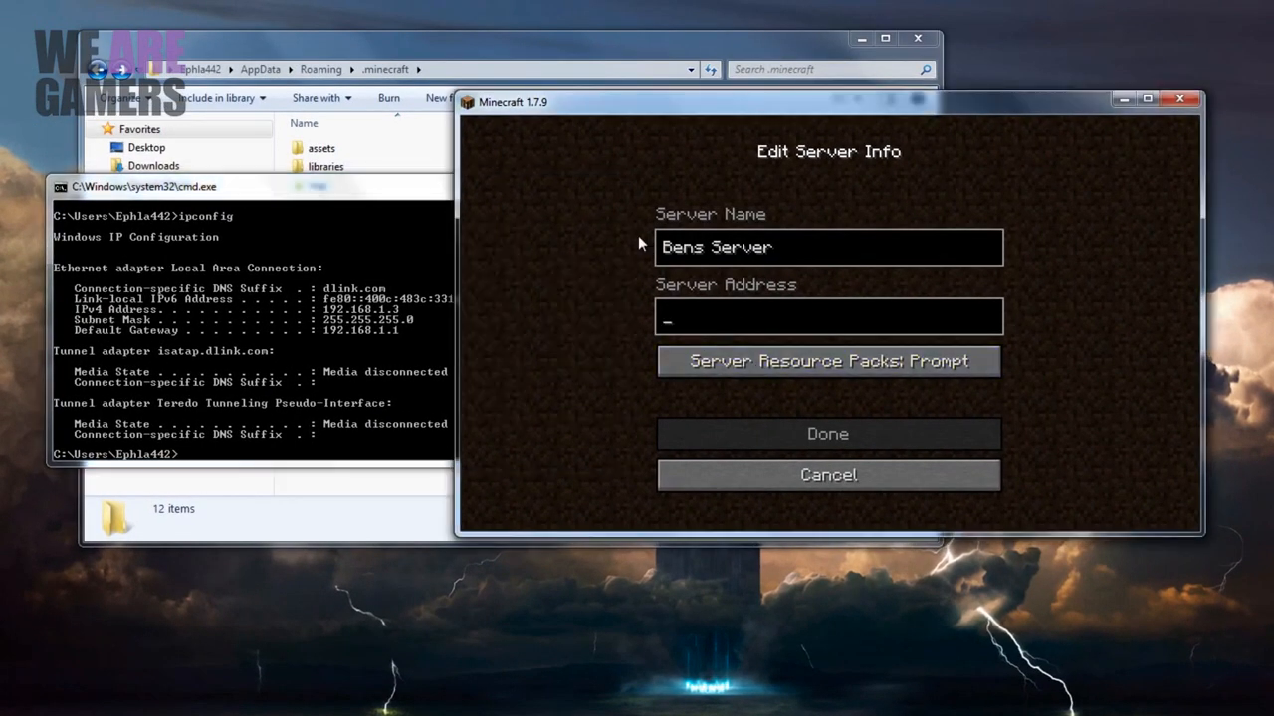
text(192.168.1.3)
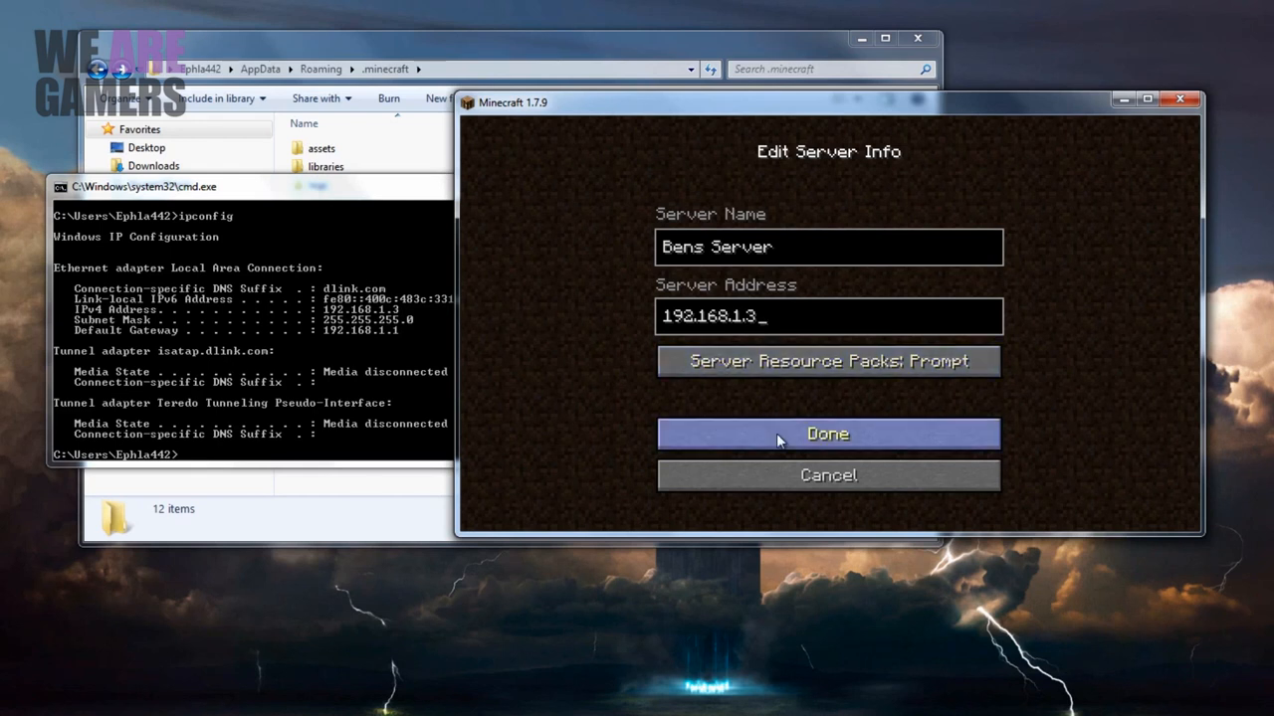
click(828, 434)
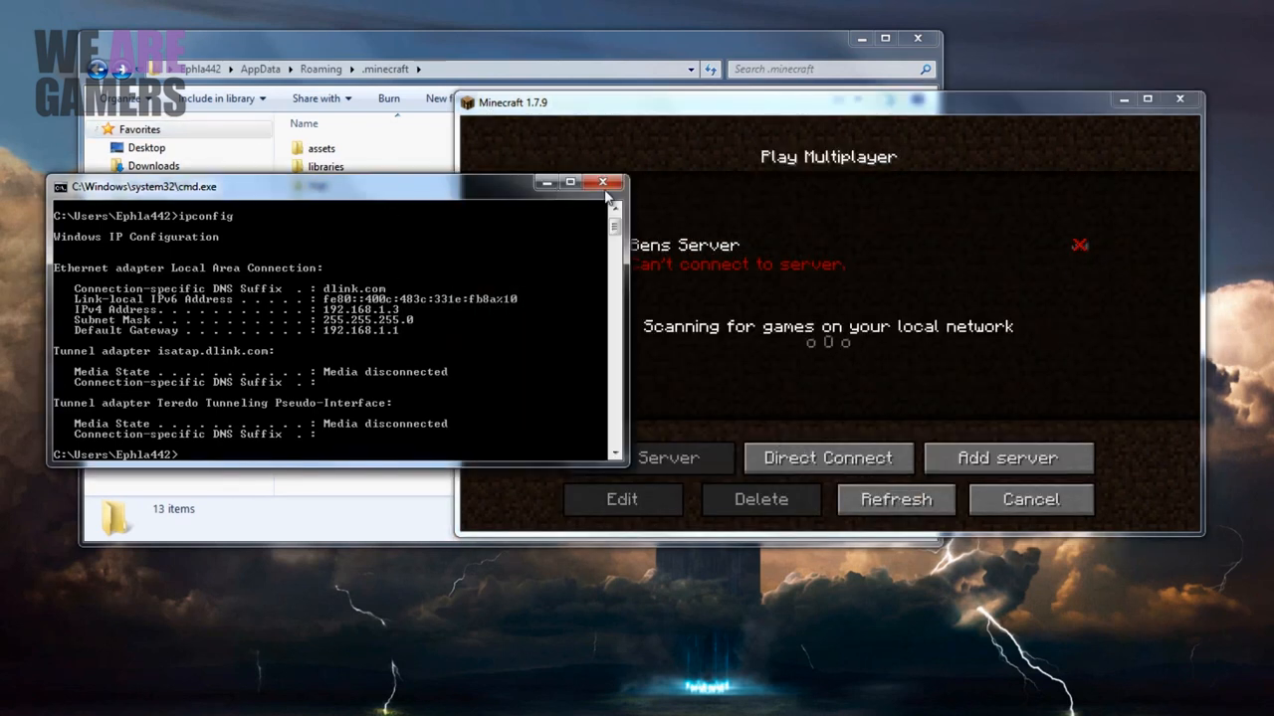
Close the ipconfig window and launch RUN BUKKIT.bat from .minecraft to start the server
click(604, 182)
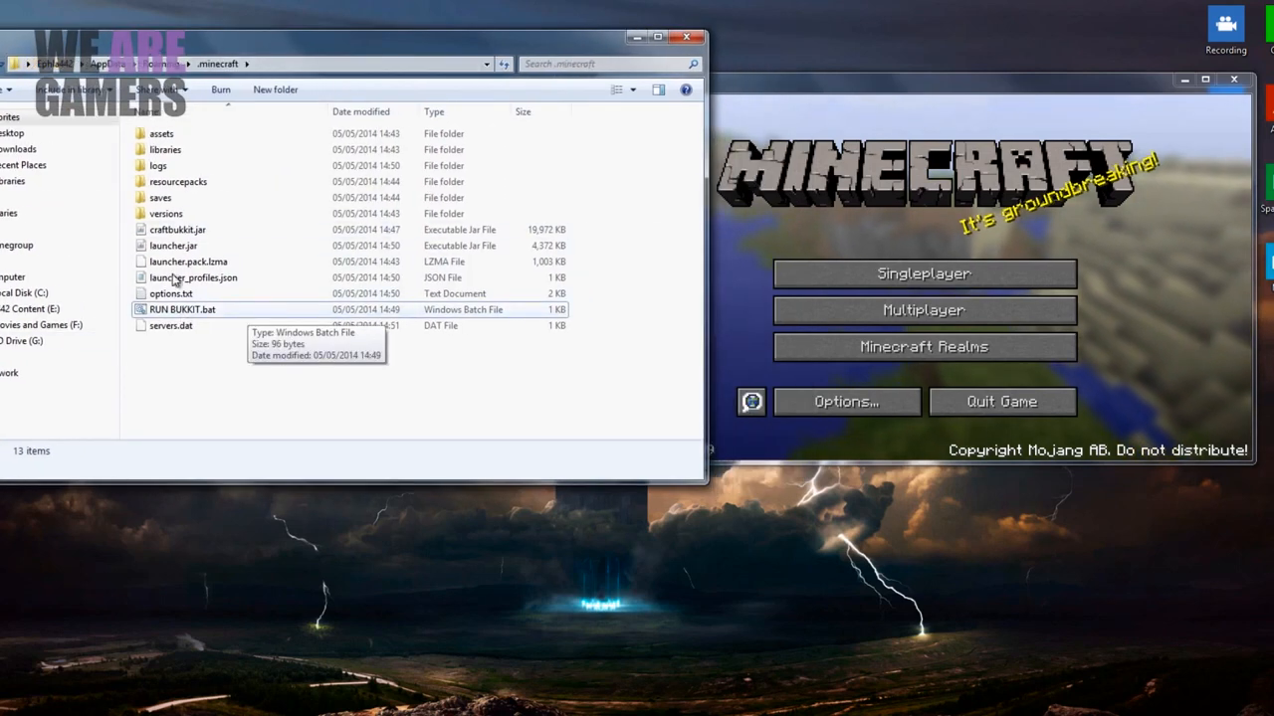
click(179, 310)
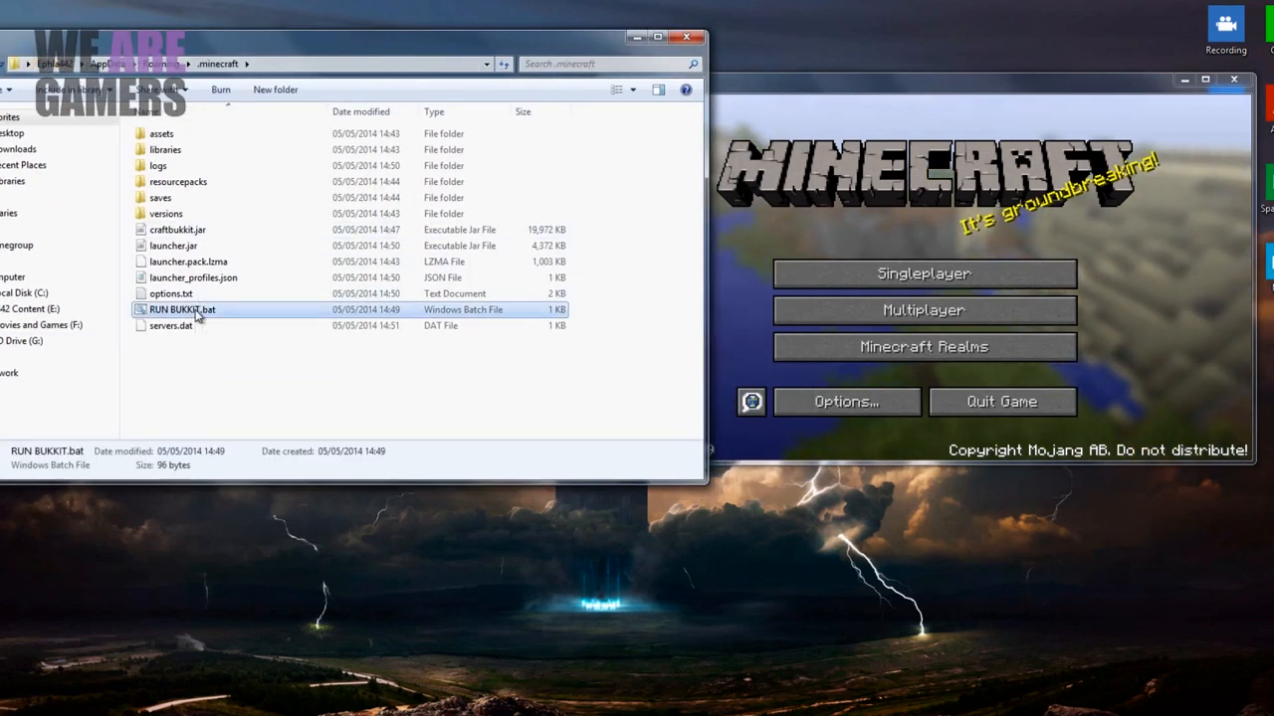
double_click(181, 310)
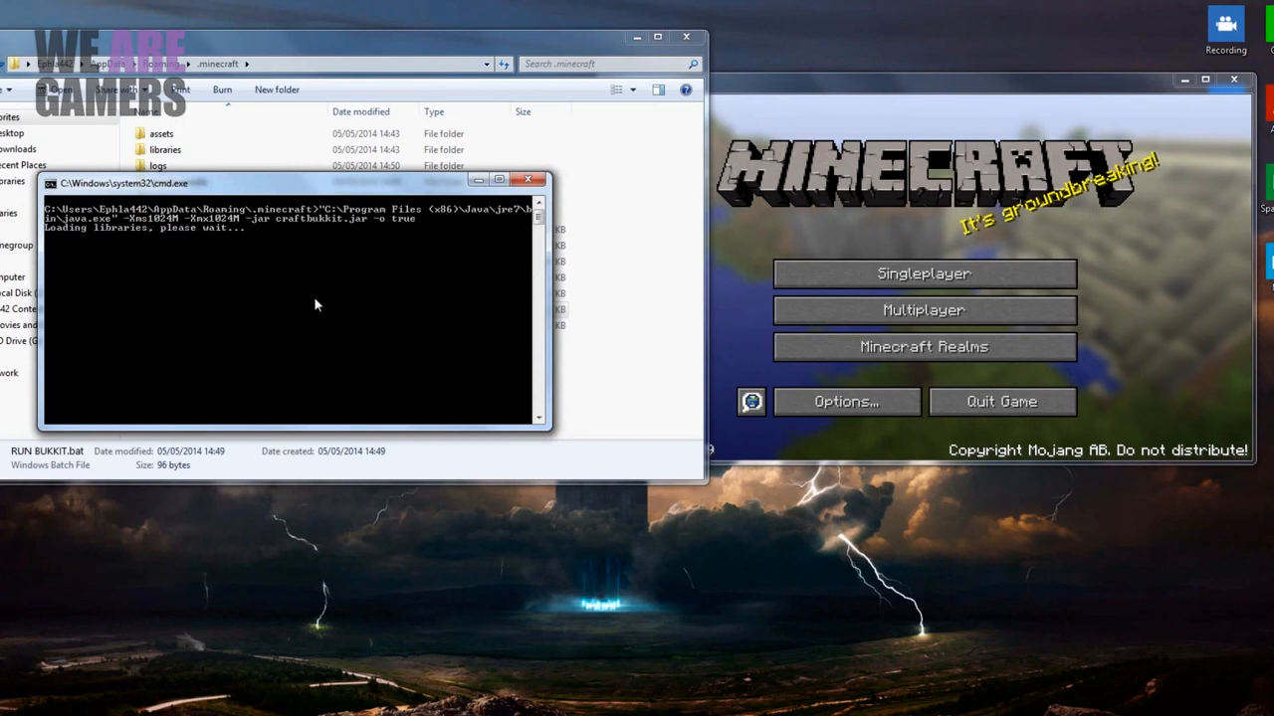
mouse_move(210, 237)
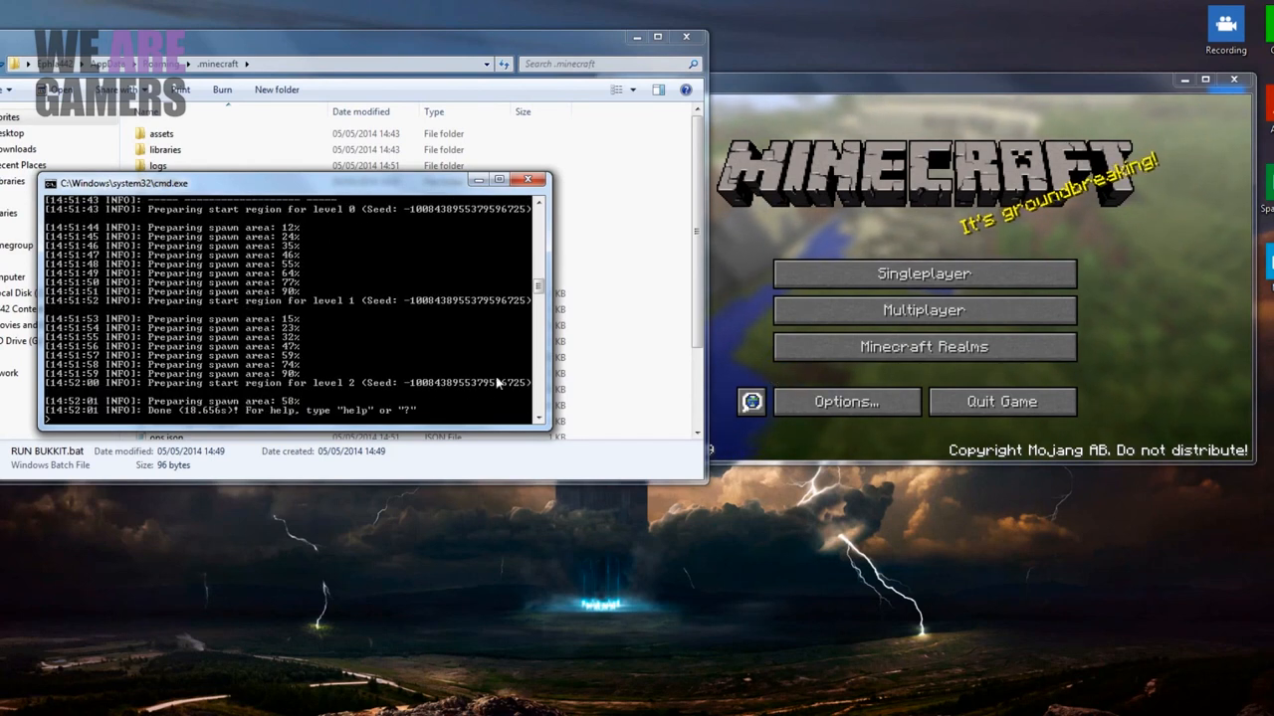
mouse_move(239, 402)
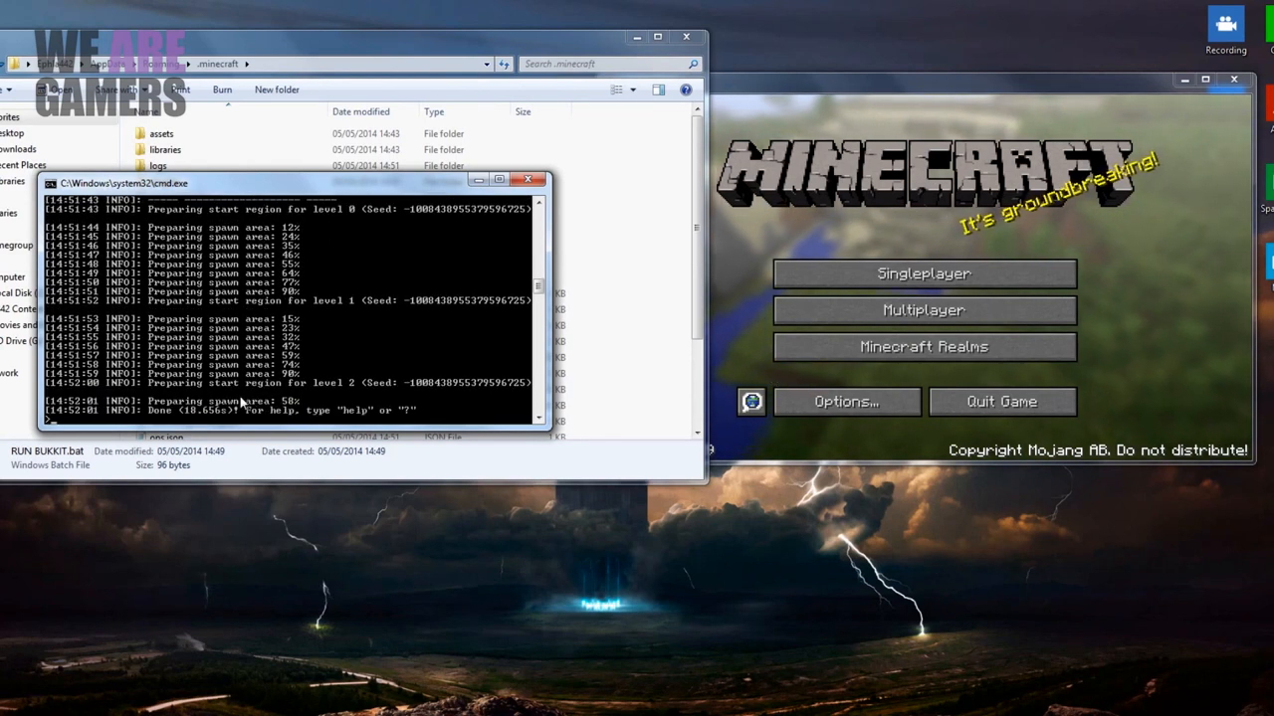
From Multiplayer, join the local 0/20 CraftBukkit server, Bens Server
click(923, 310)
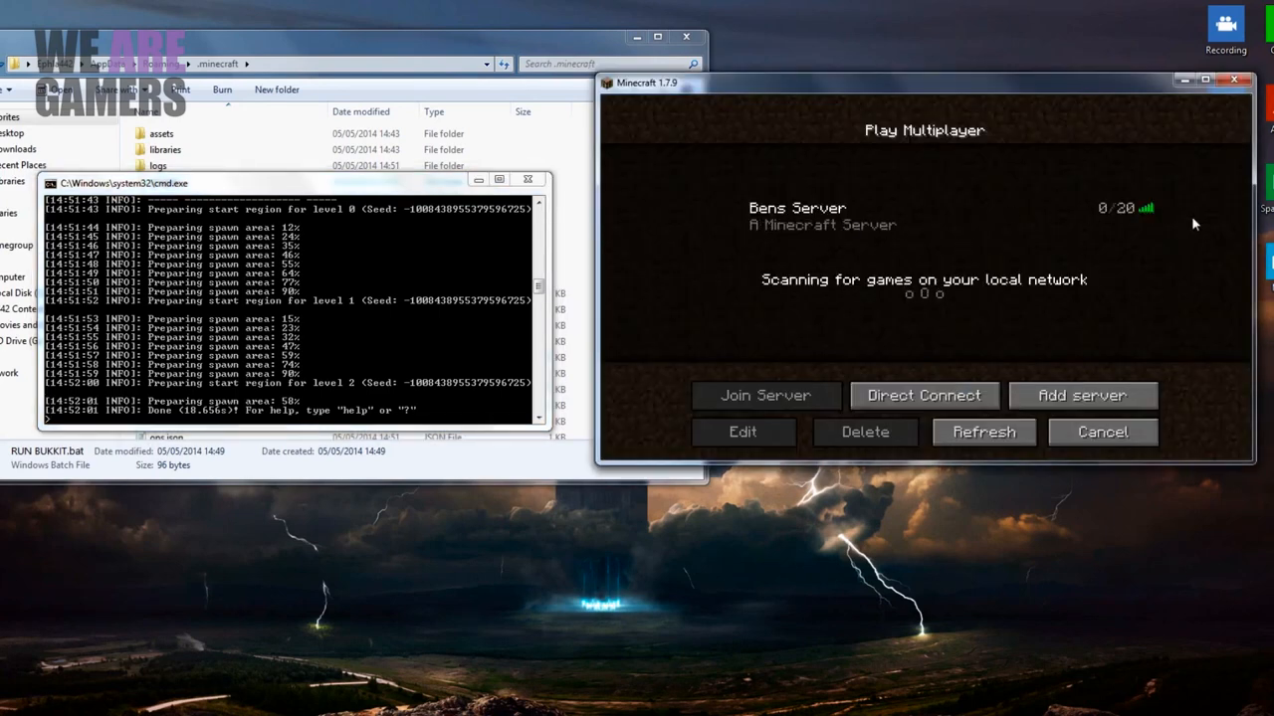
mouse_move(1134, 214)
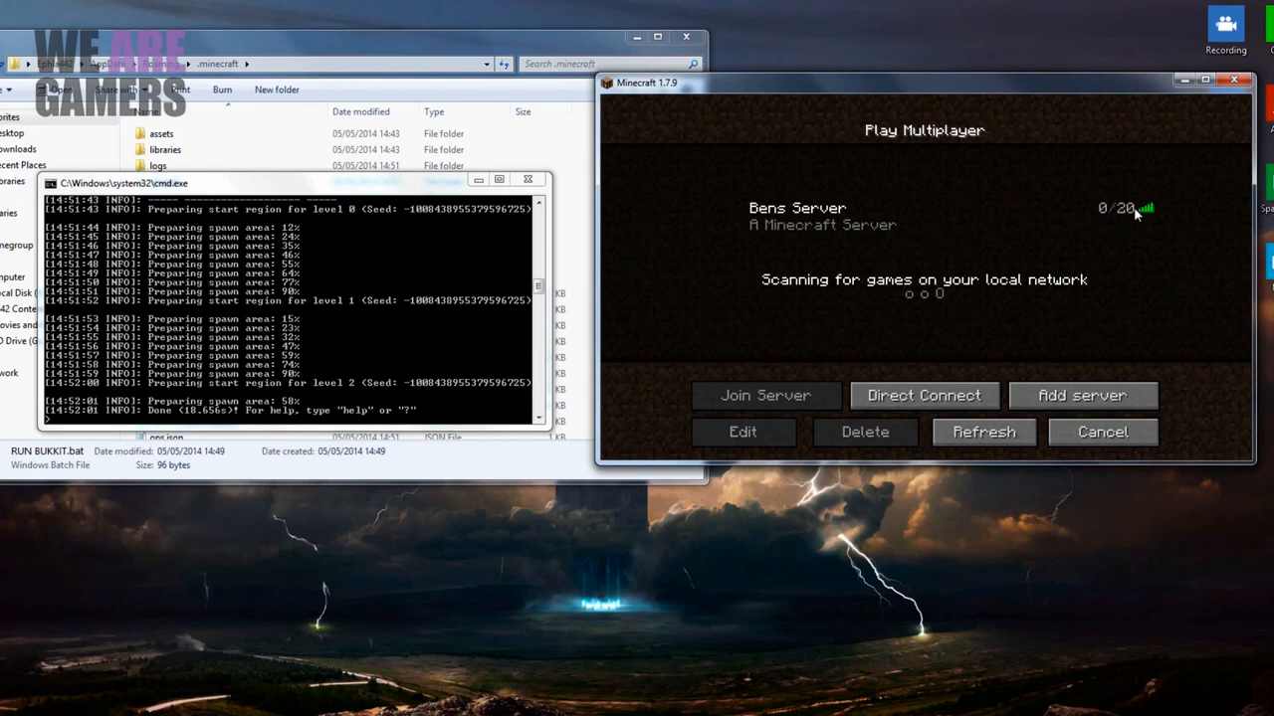
click(766, 395)
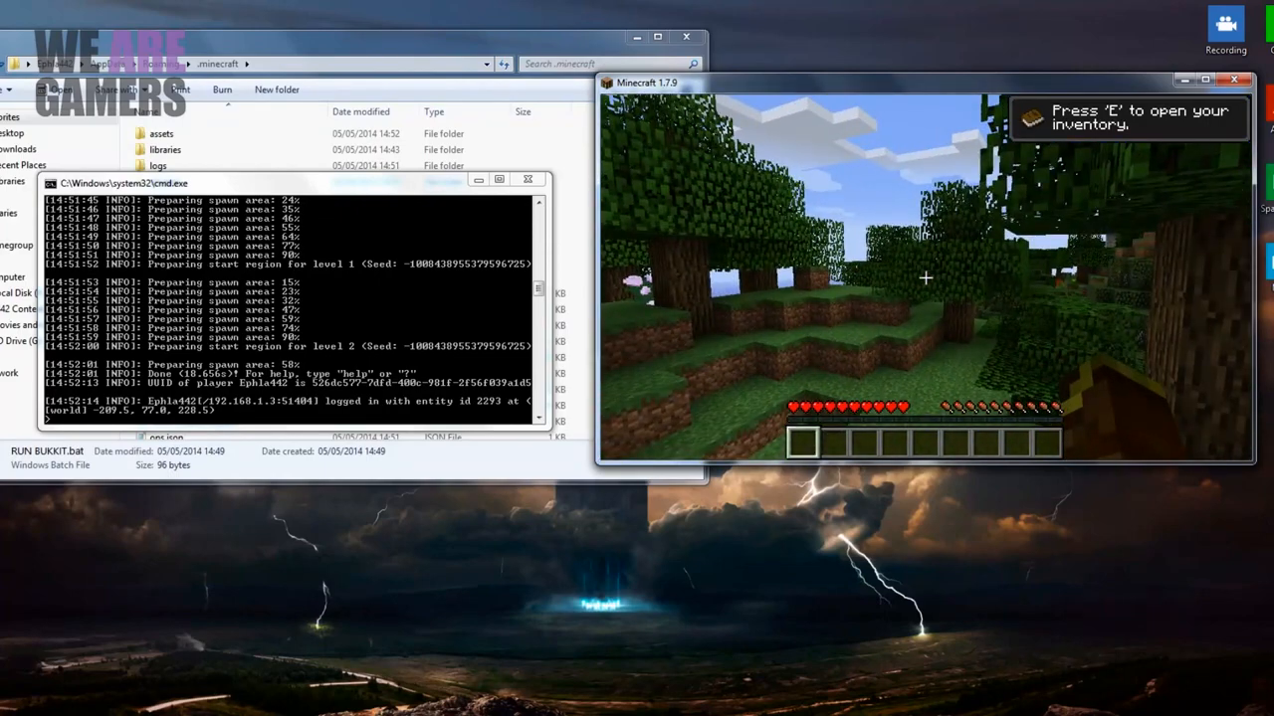
Disconnect from Bens Server via the Esc menu and close the Minecraft window
key(Escape)
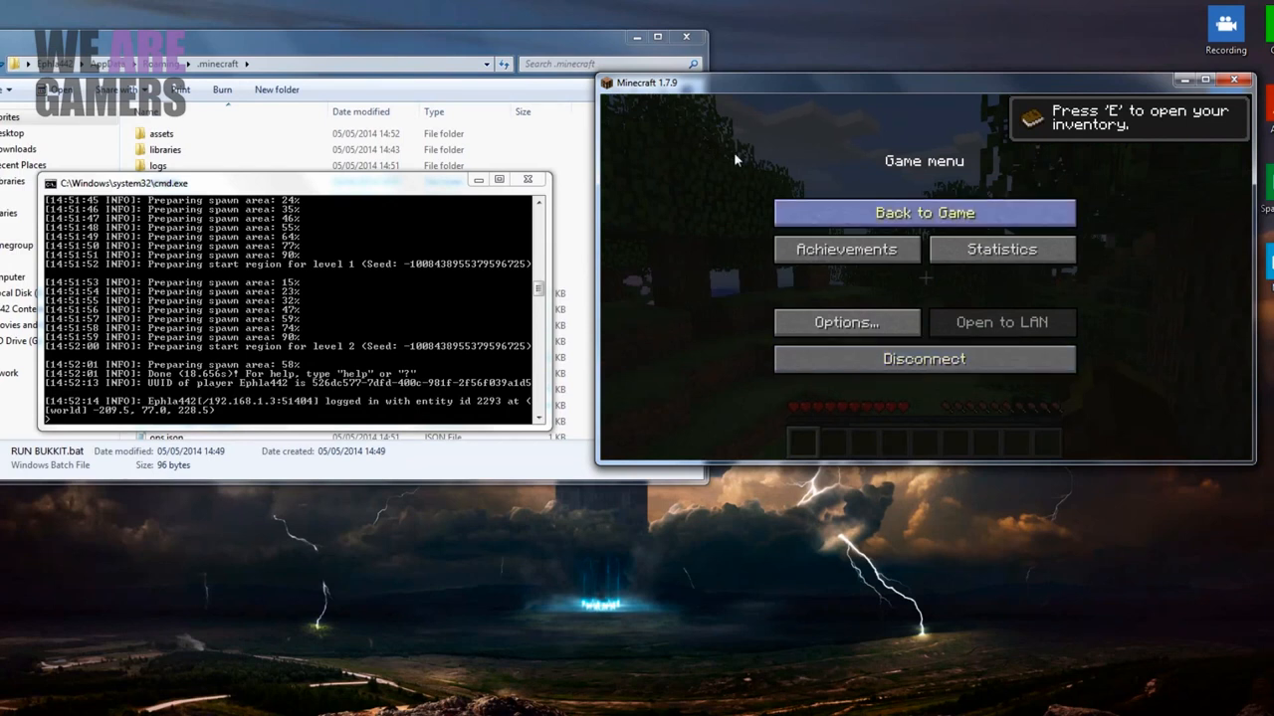
mouse_move(848, 361)
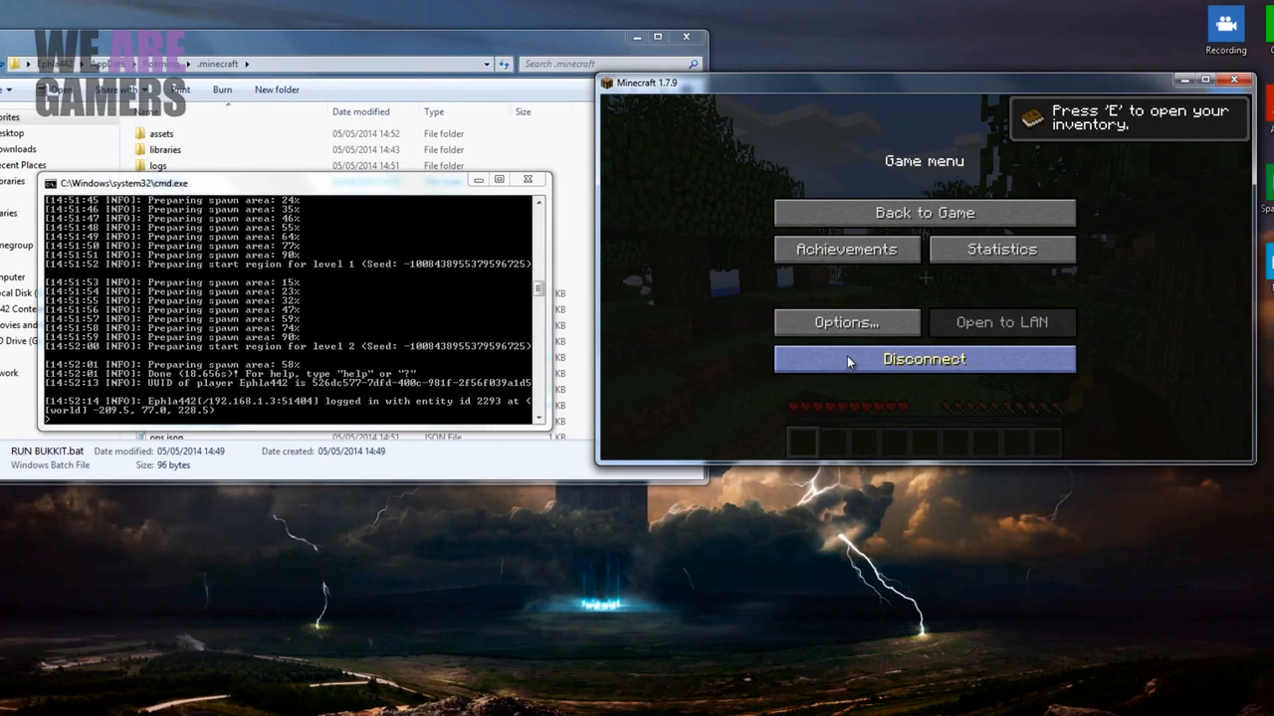
mouse_move(816, 321)
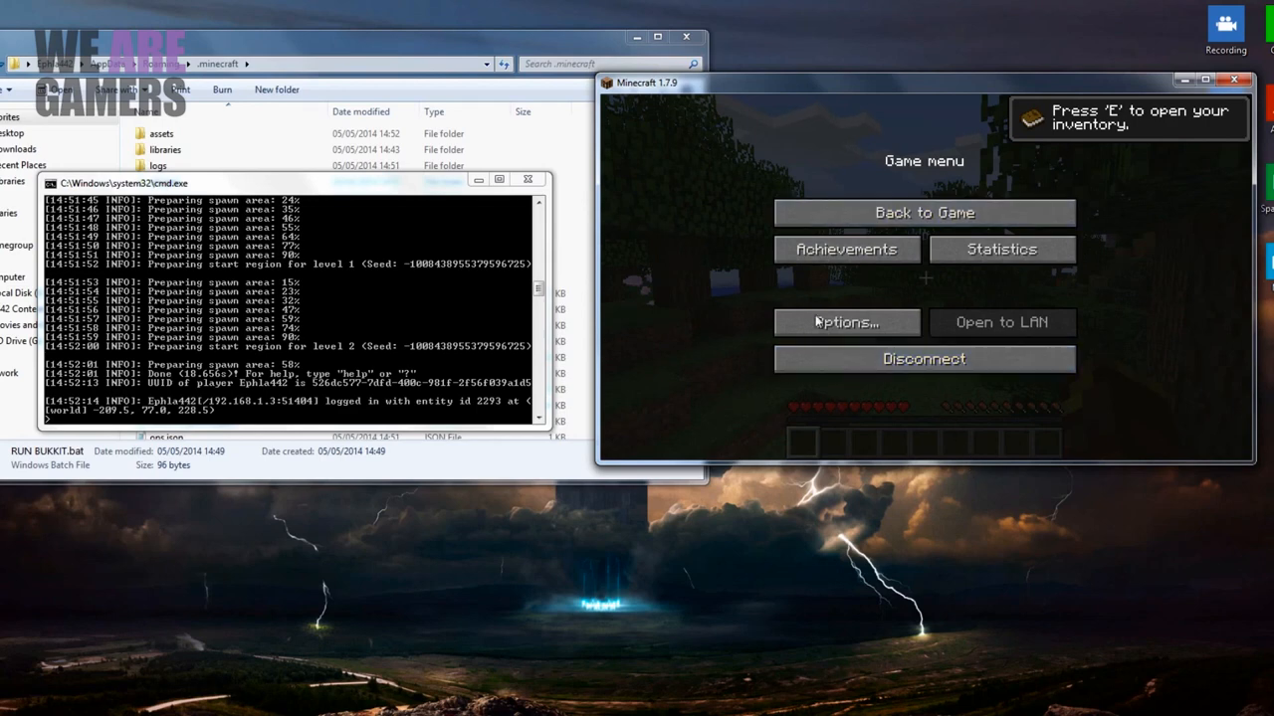
mouse_move(964, 375)
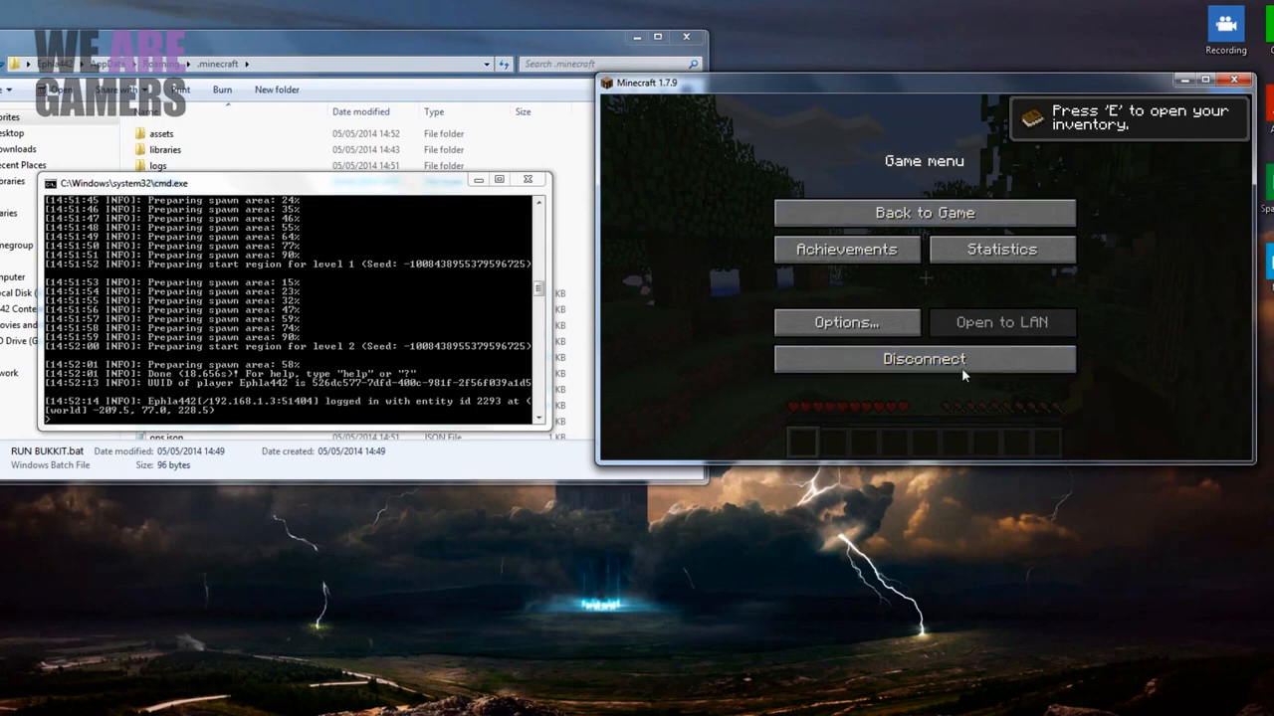
click(923, 359)
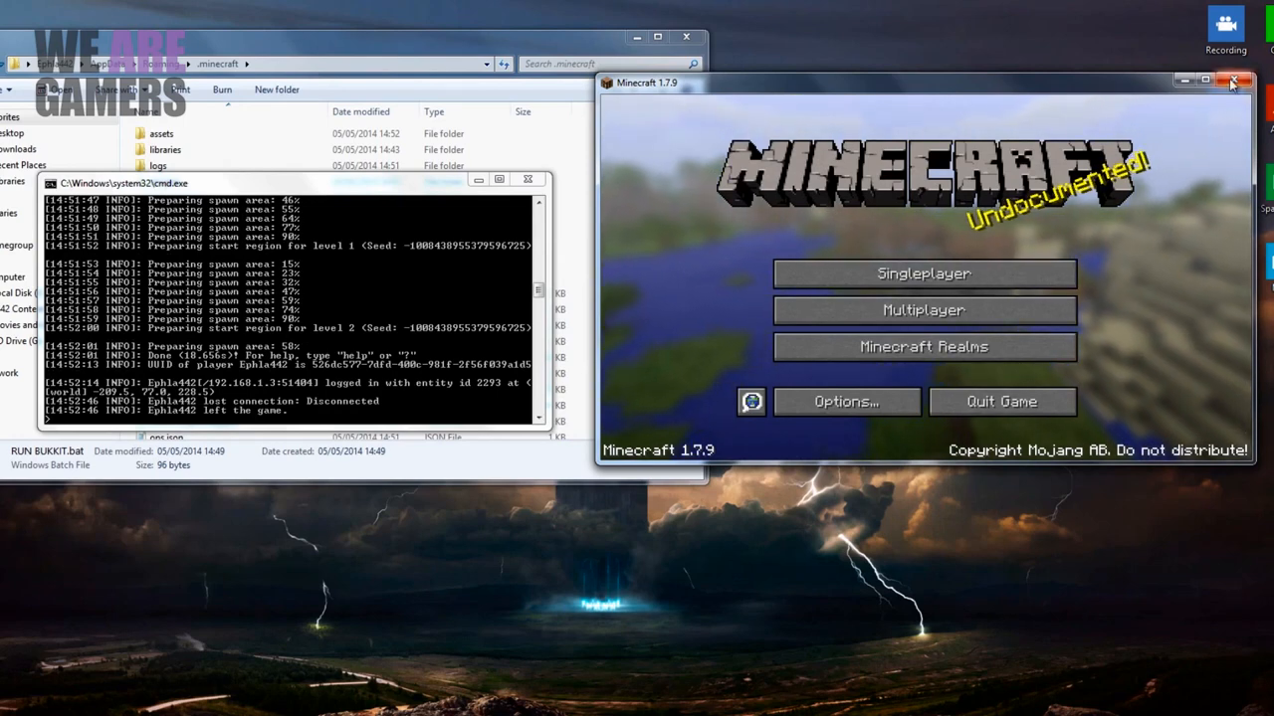
click(1229, 81)
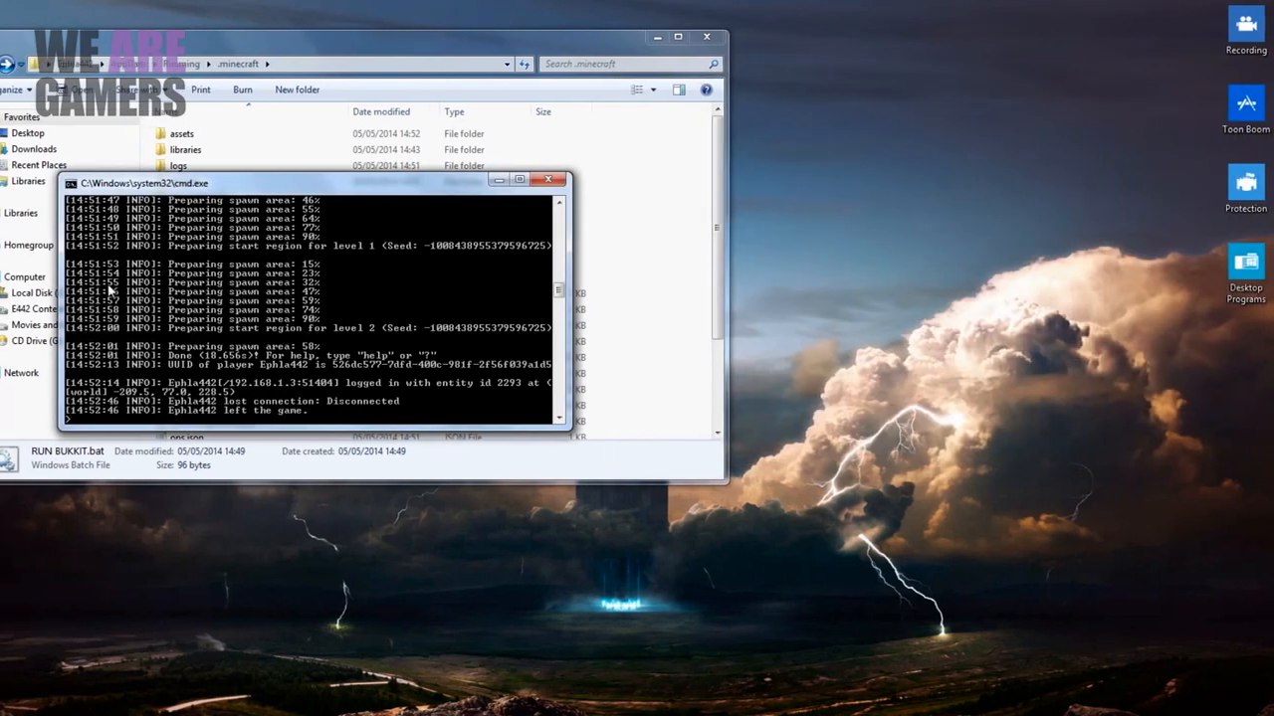